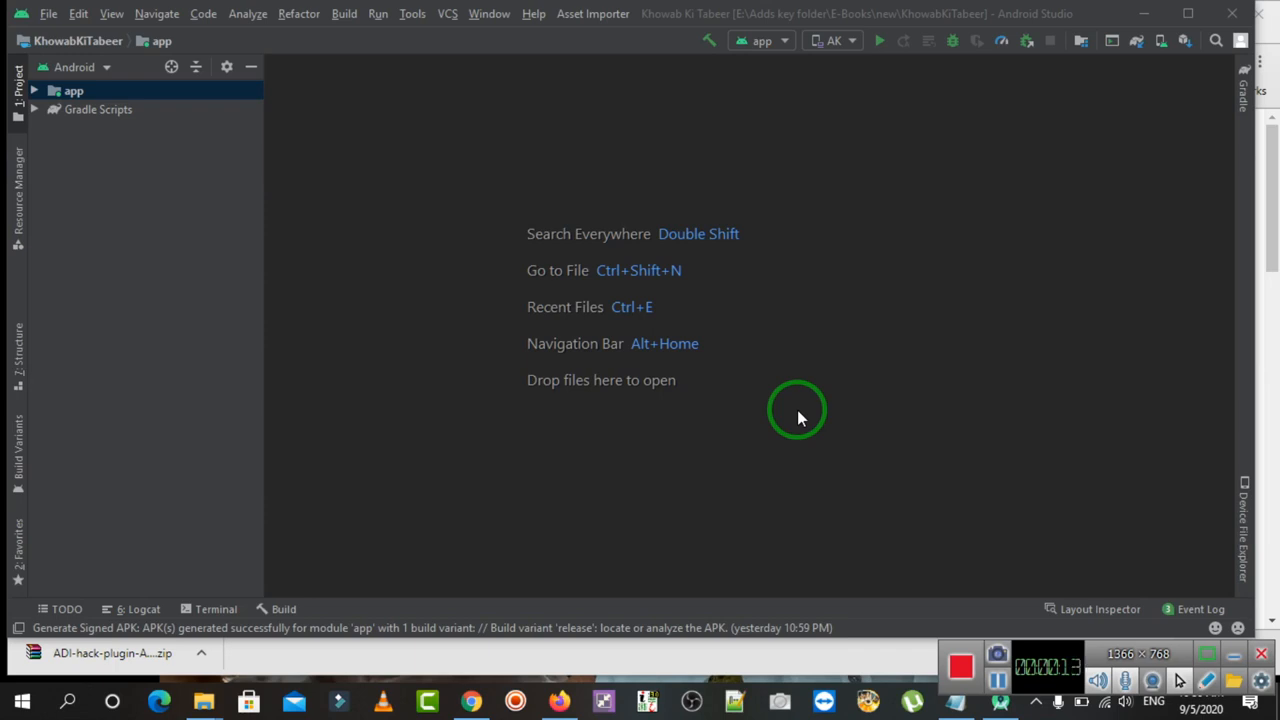
pyautogui.moveTo(36, 20)
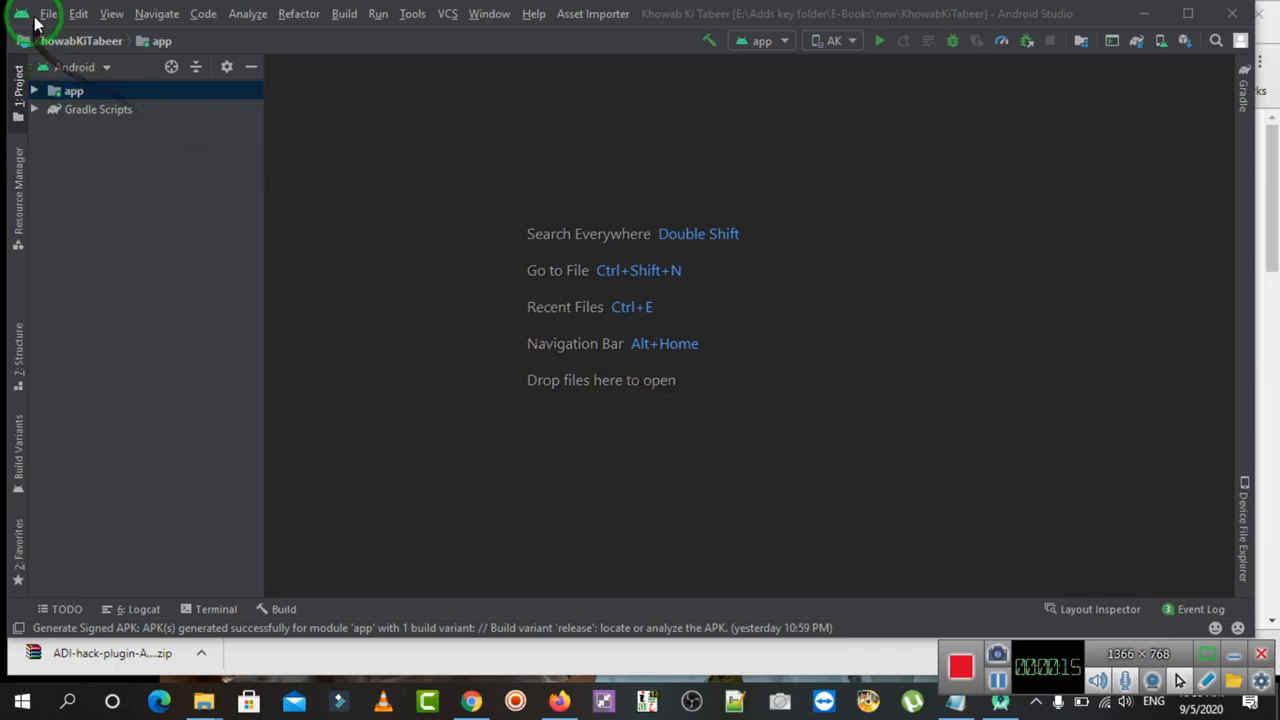
# Reach the Plugins page of Settings for New Projects, listing Android Asset Importer among installed plugins.
pyautogui.click(48, 12)
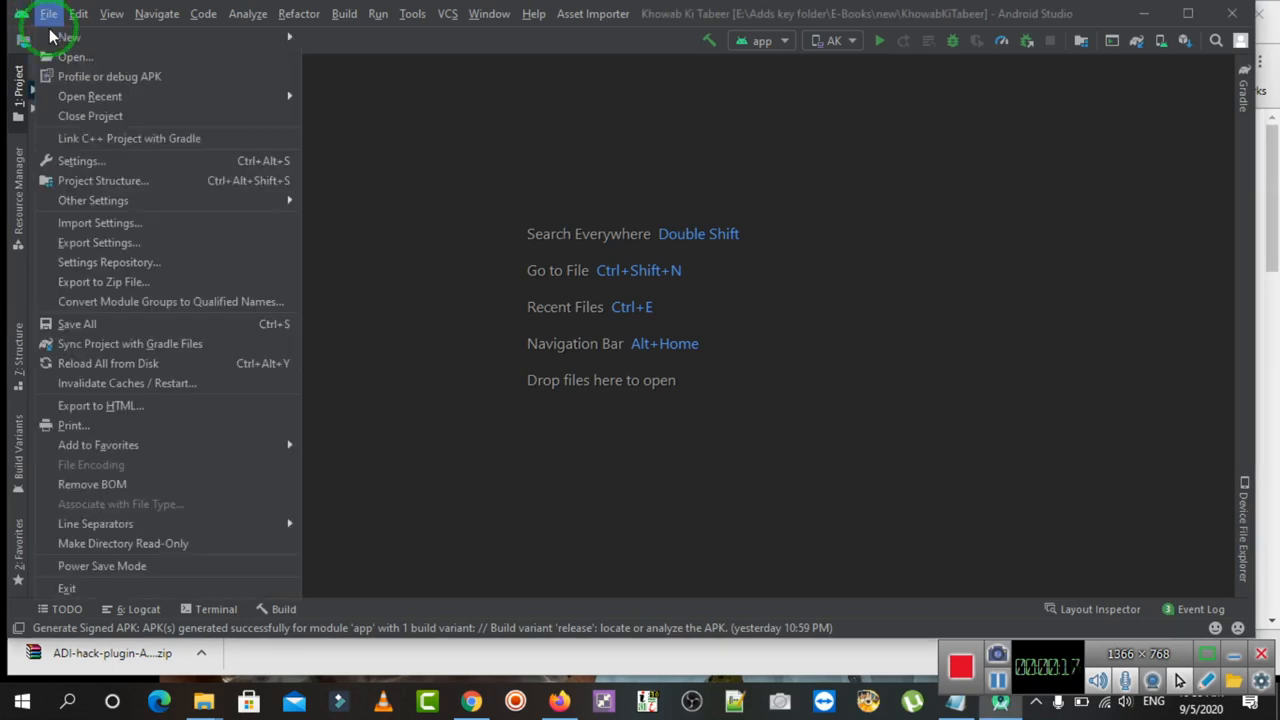
pyautogui.moveTo(130, 138)
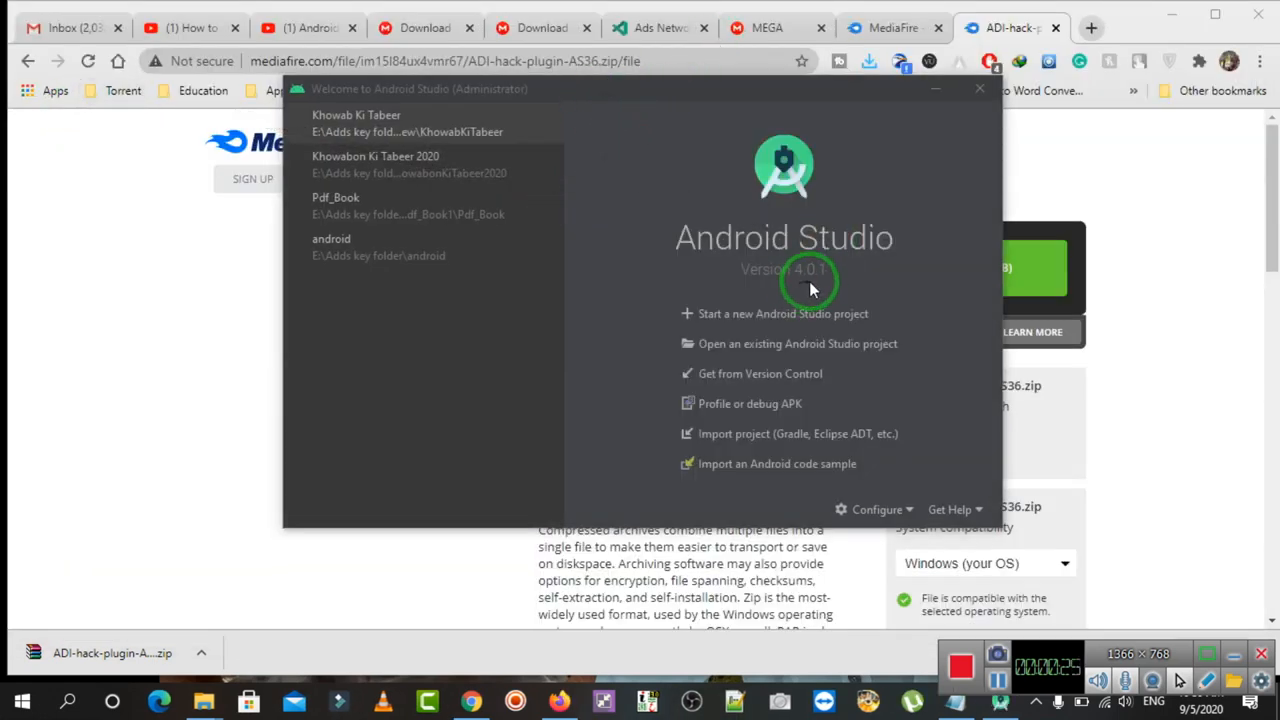
pyautogui.moveTo(762, 94)
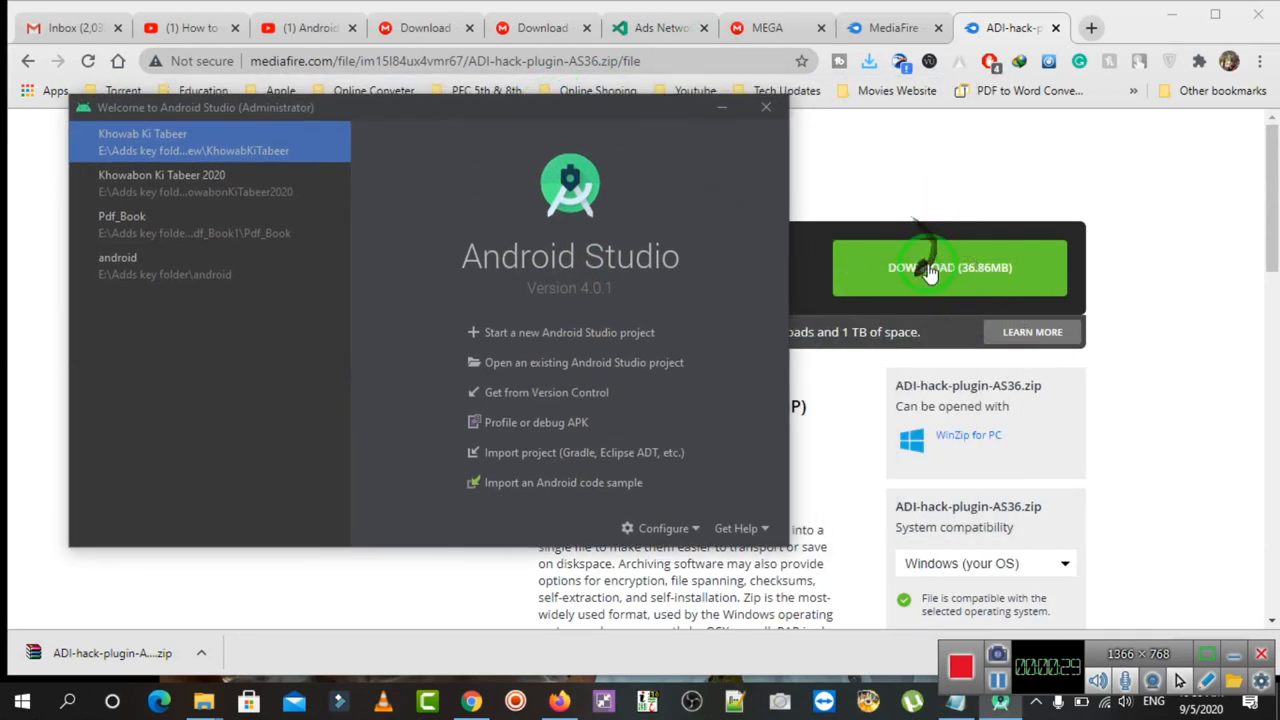
pyautogui.moveTo(600, 110)
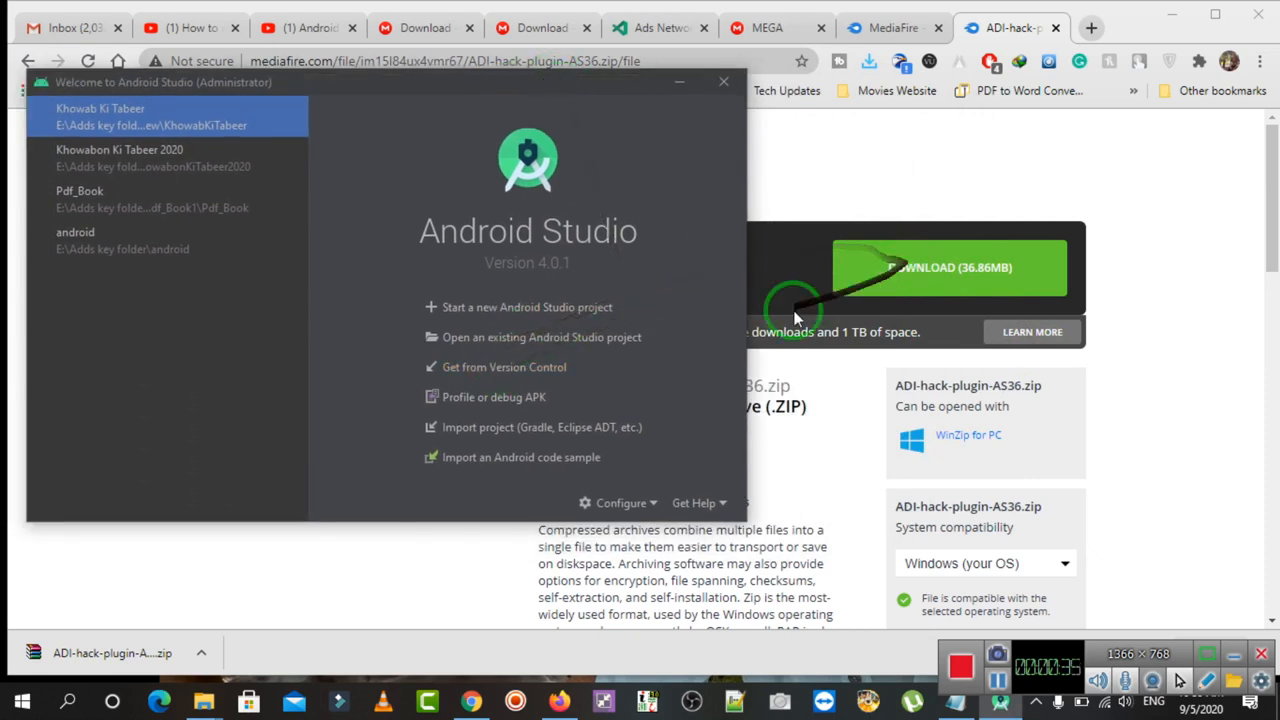
pyautogui.moveTo(510, 360)
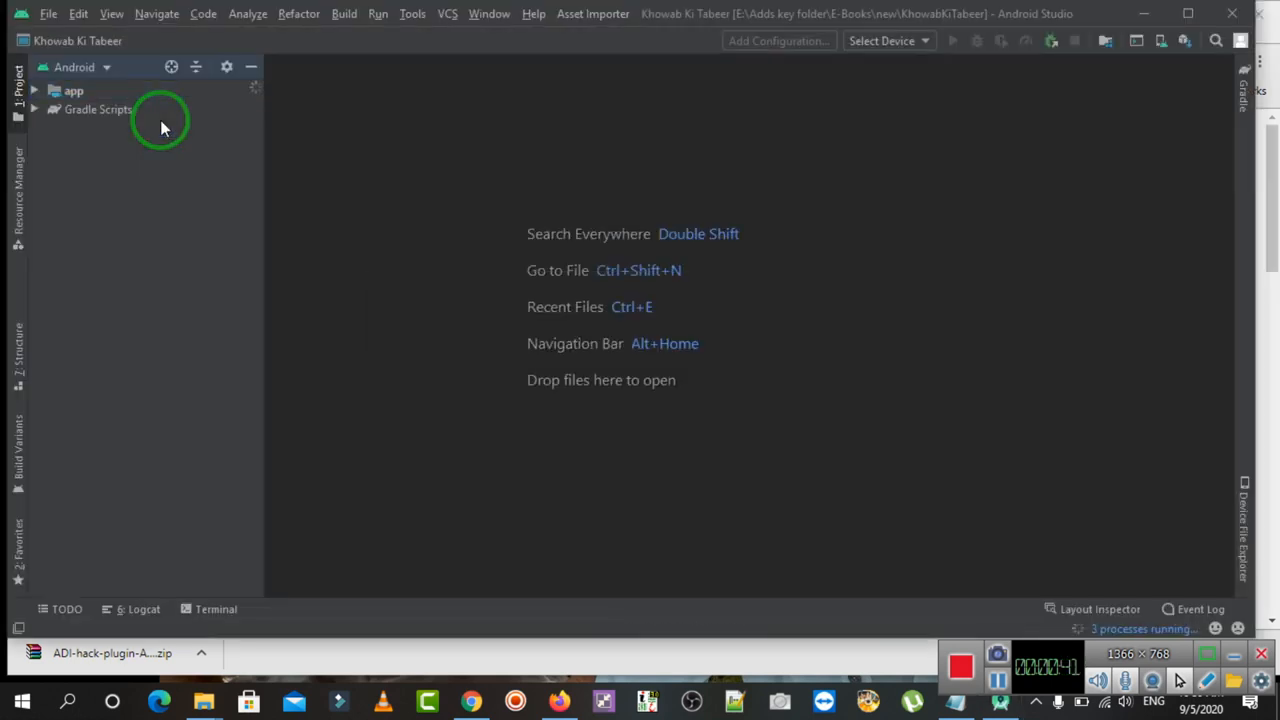
pyautogui.click(72, 90)
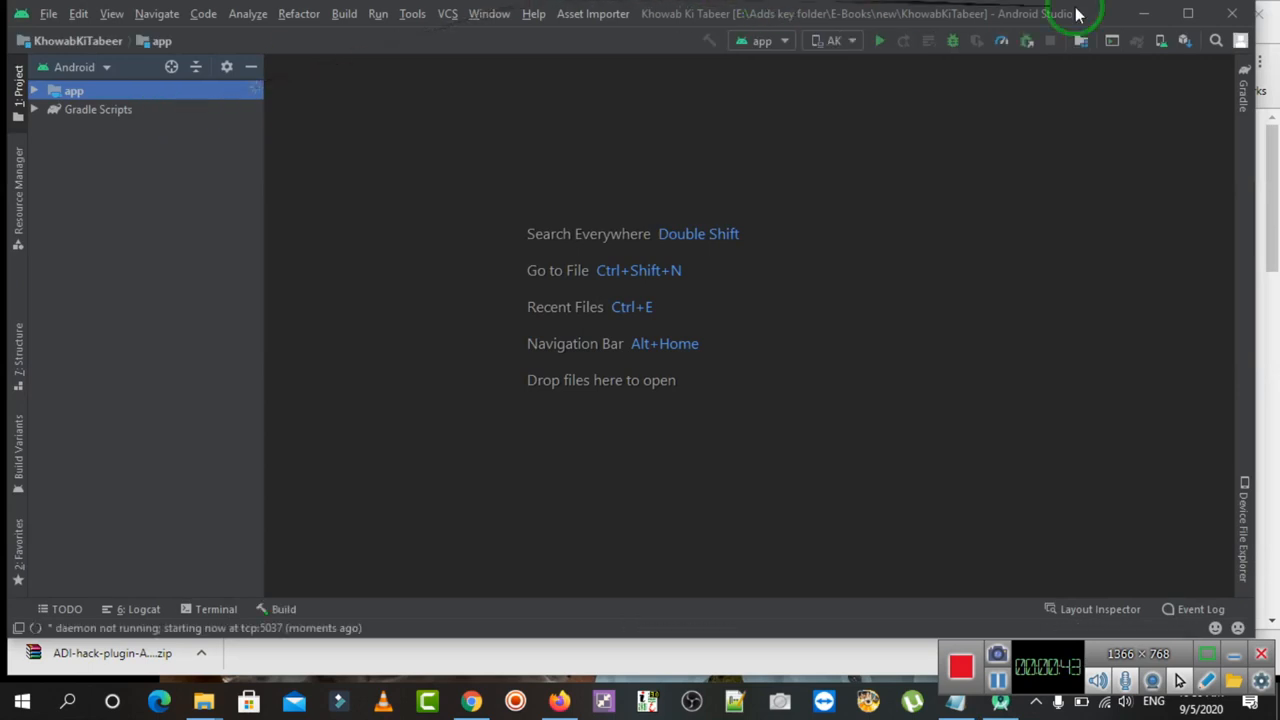
pyautogui.moveTo(1184, 40)
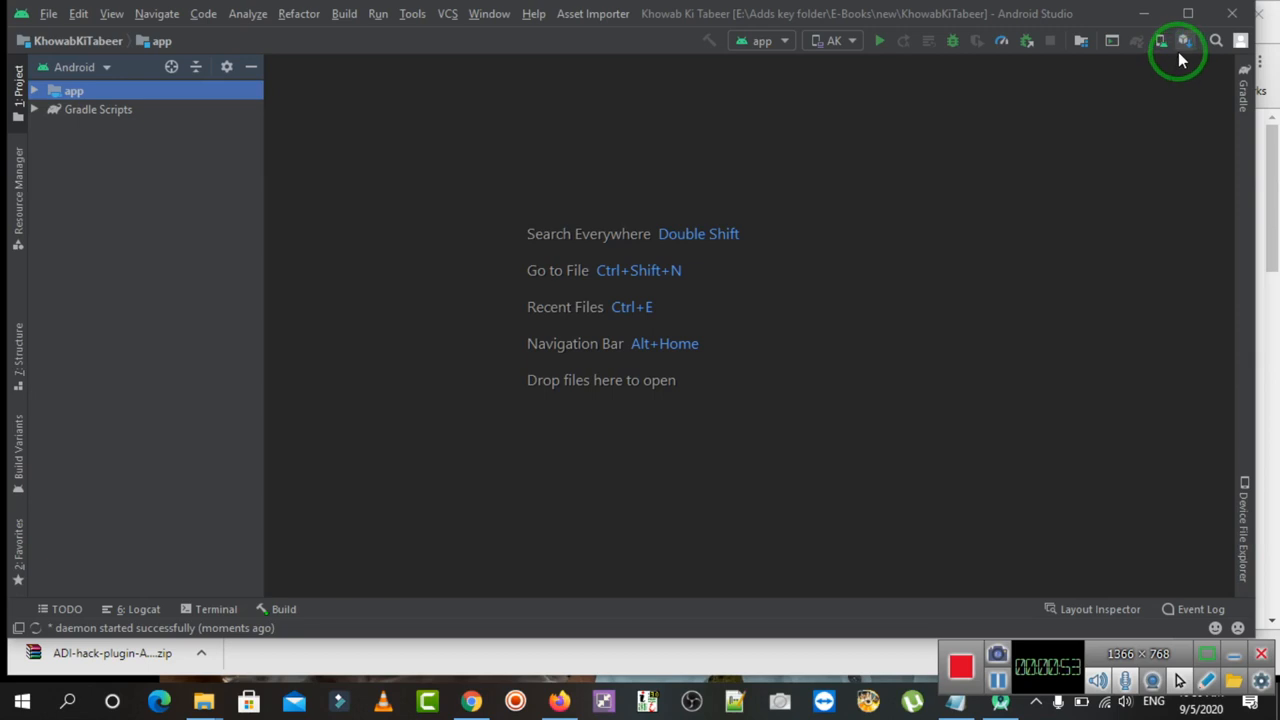
pyautogui.click(1184, 40)
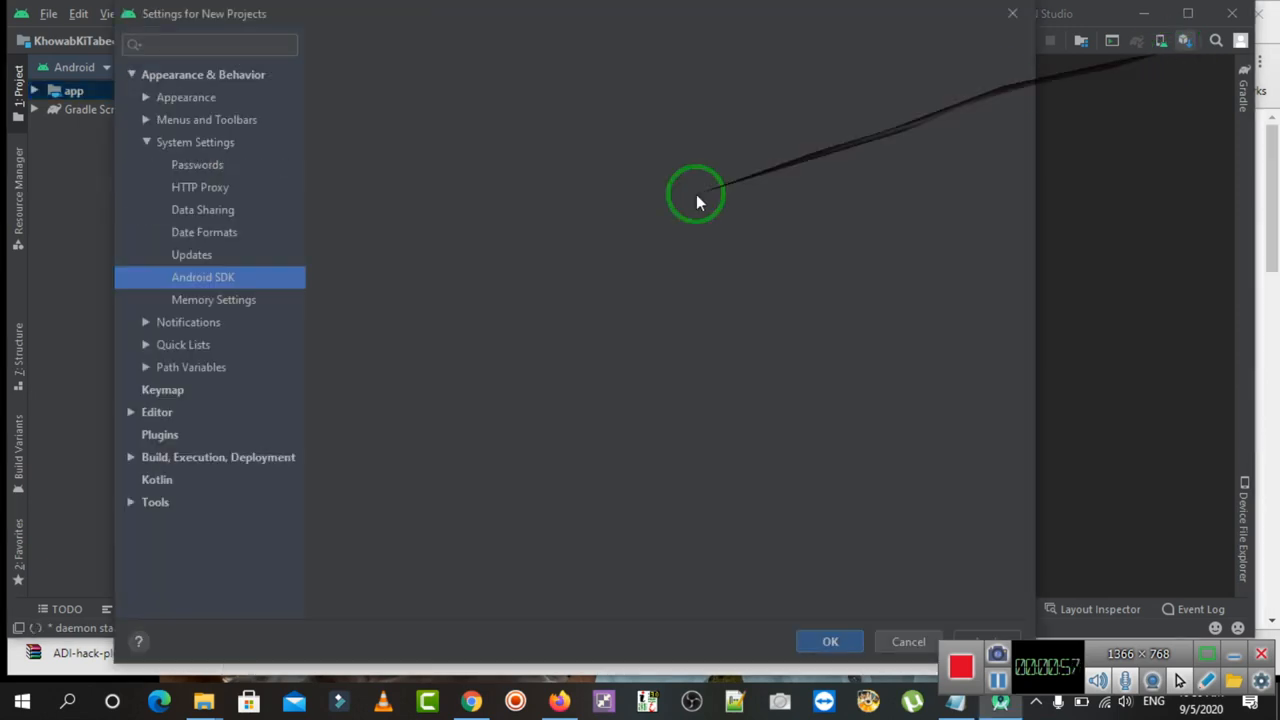
pyautogui.click(204, 276)
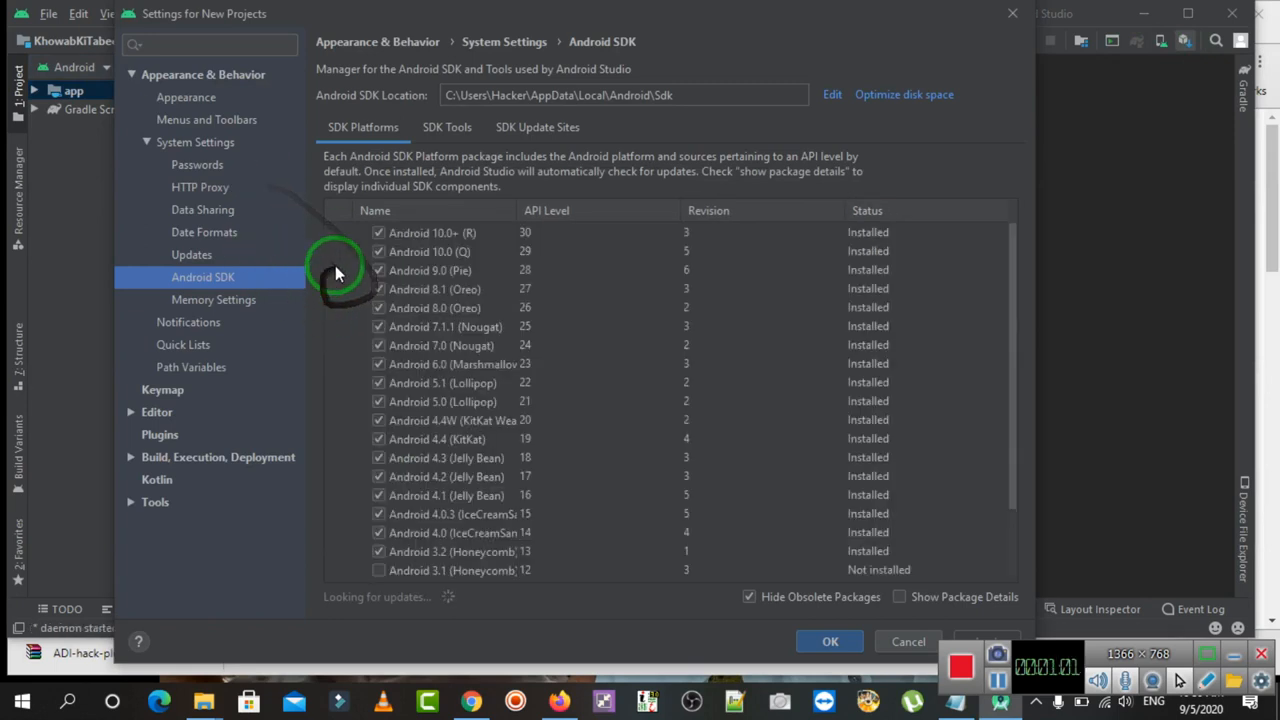
pyautogui.moveTo(152, 440)
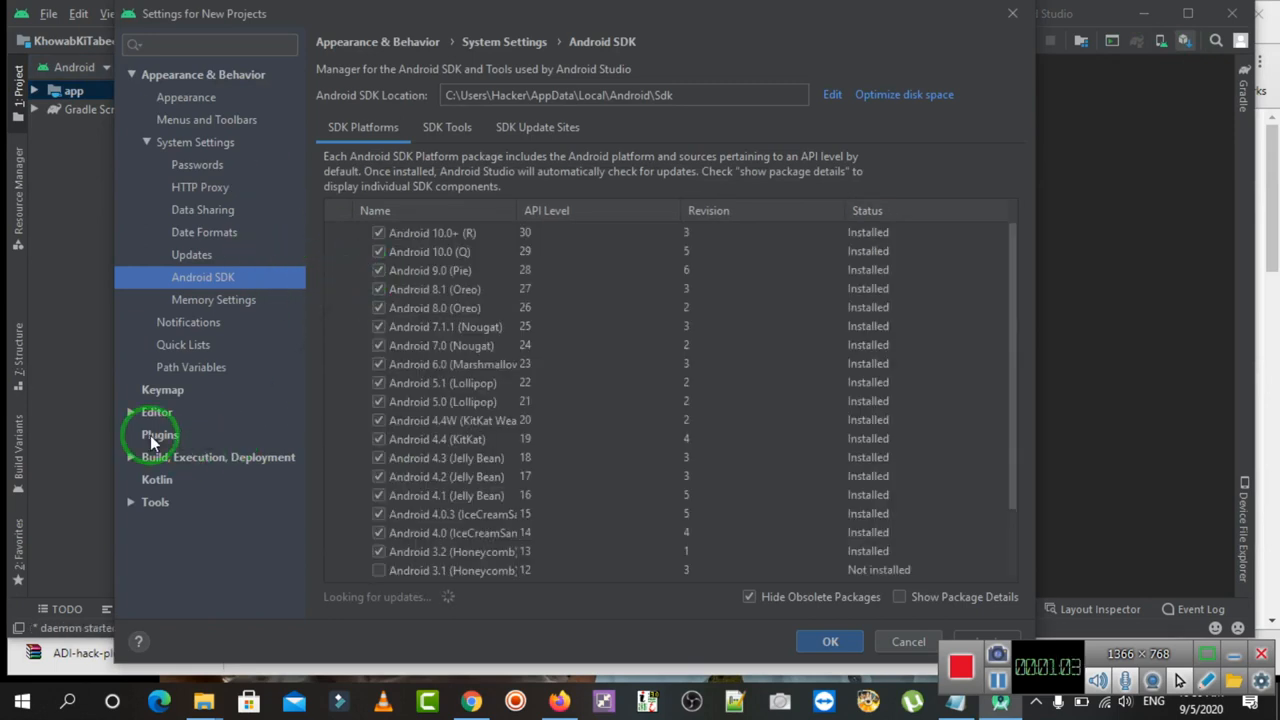
pyautogui.click(160, 434)
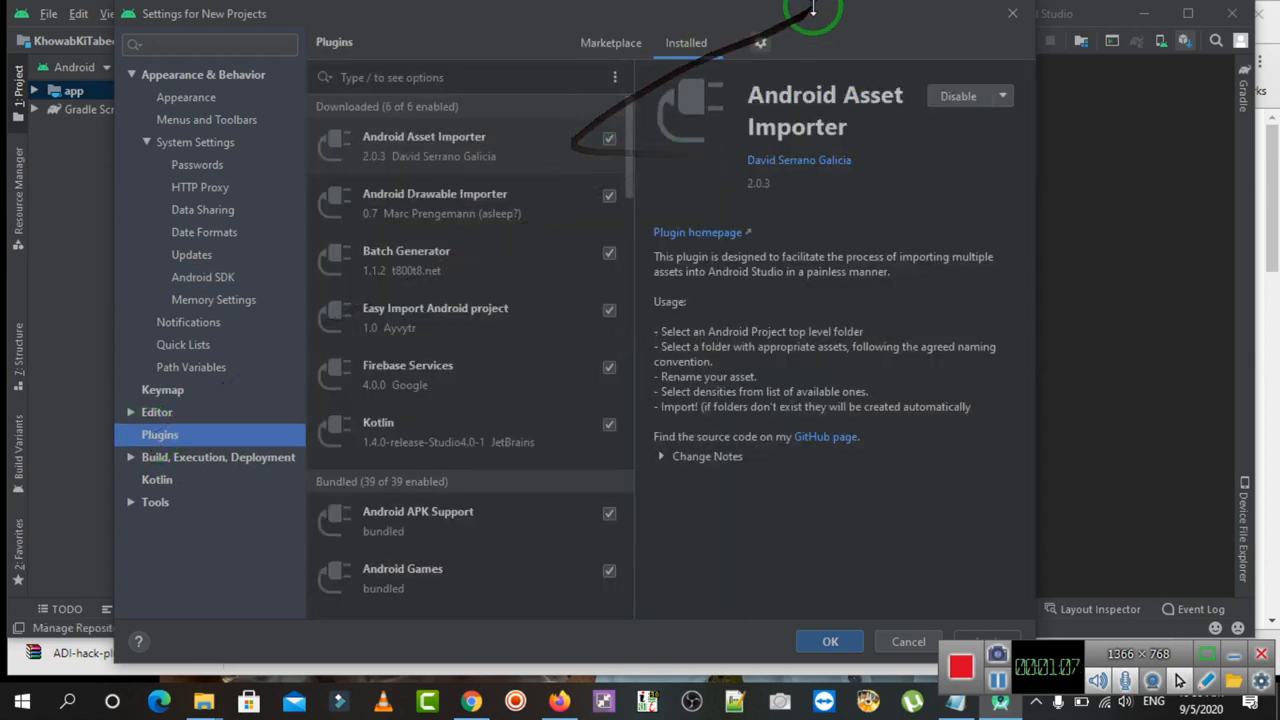
# Start Install Plugin from Disk and choose ADI-hack-plugin-AS36.zip from the new folder under E-Books.
pyautogui.click(760, 42)
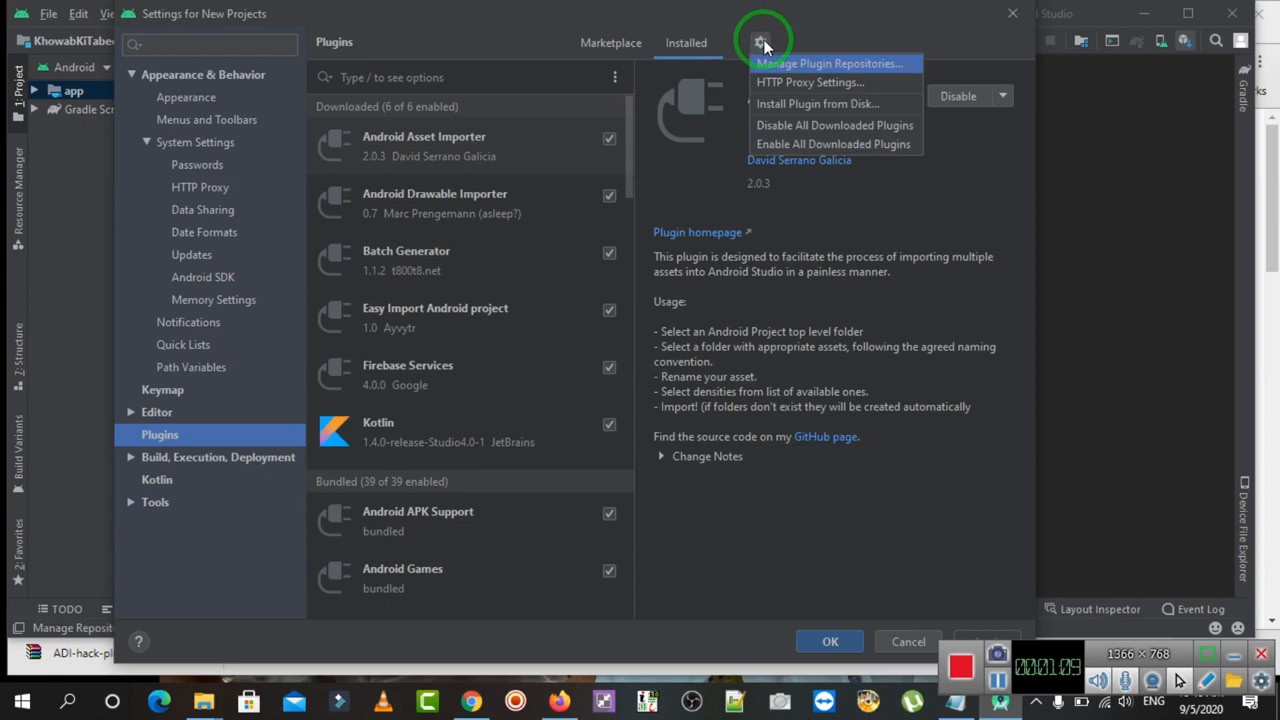
pyautogui.moveTo(816, 104)
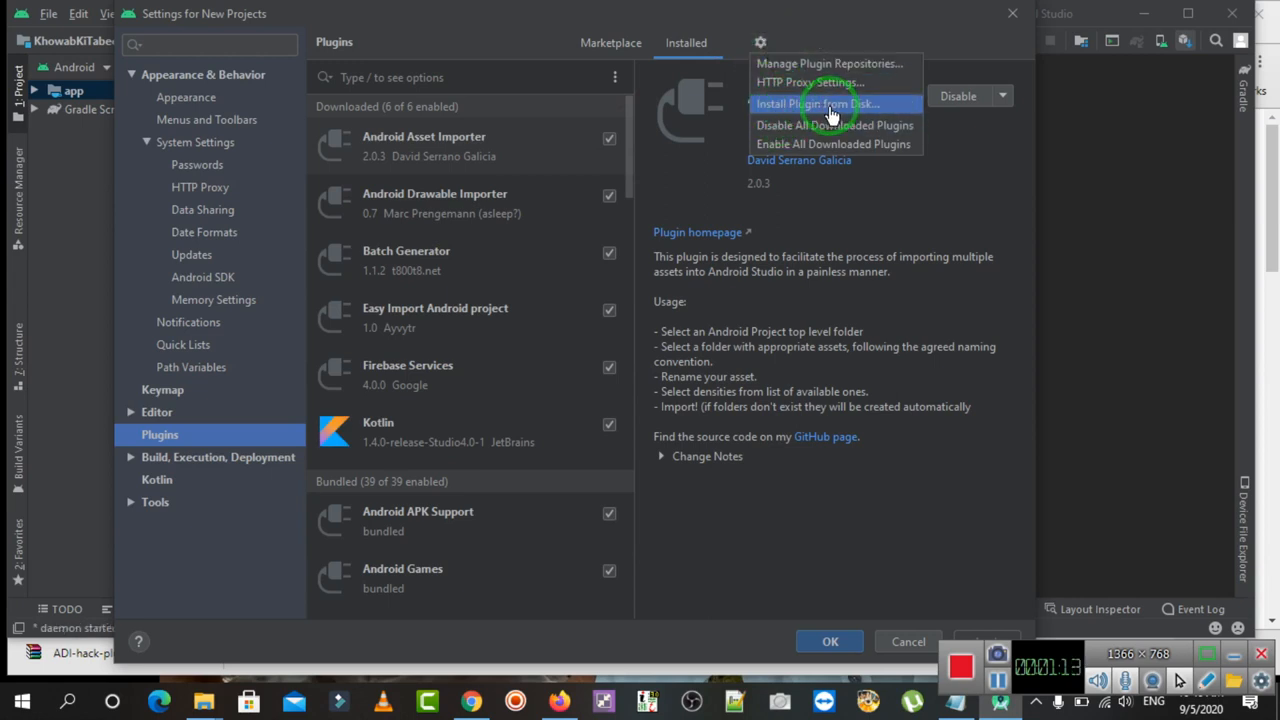
pyautogui.click(816, 104)
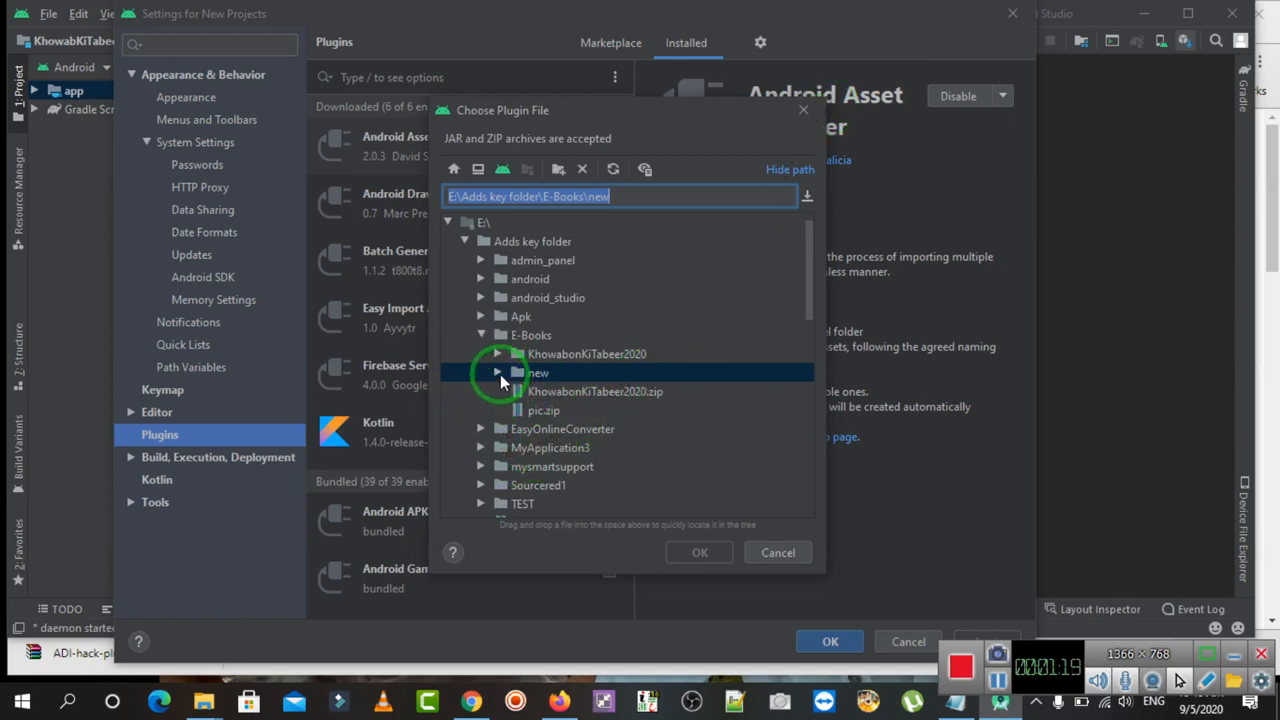
pyautogui.click(498, 372)
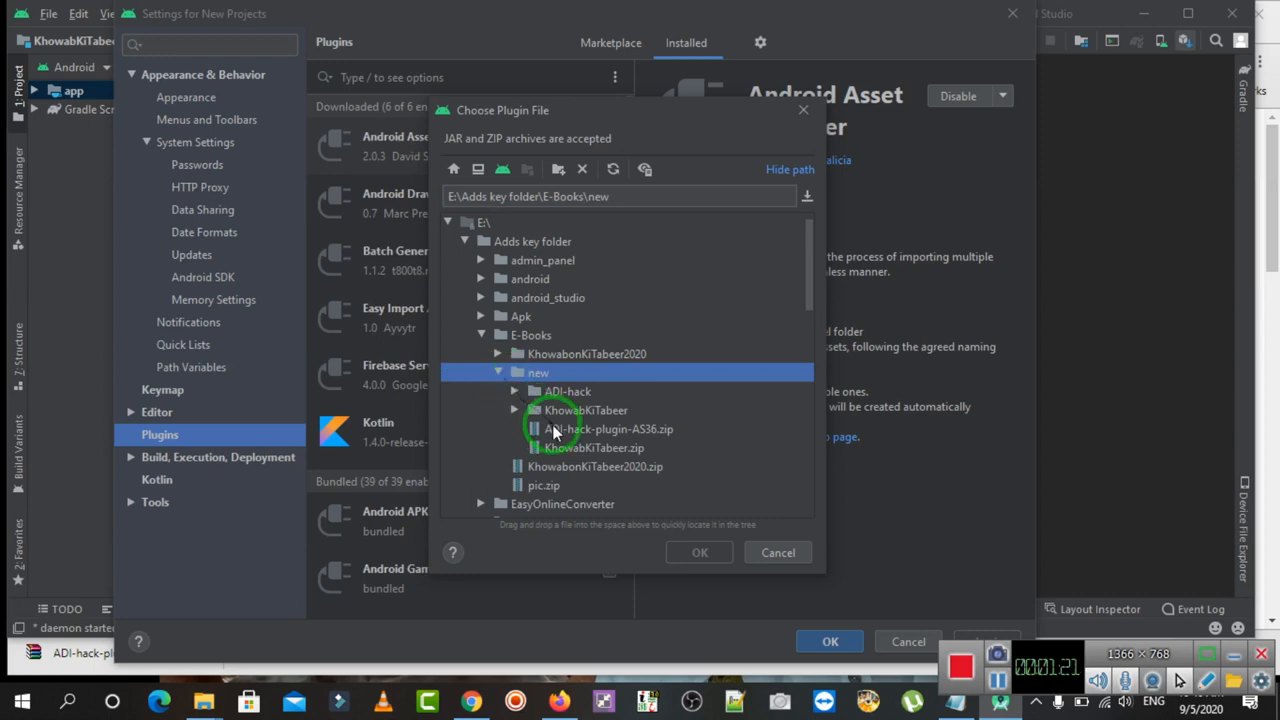
pyautogui.click(610, 428)
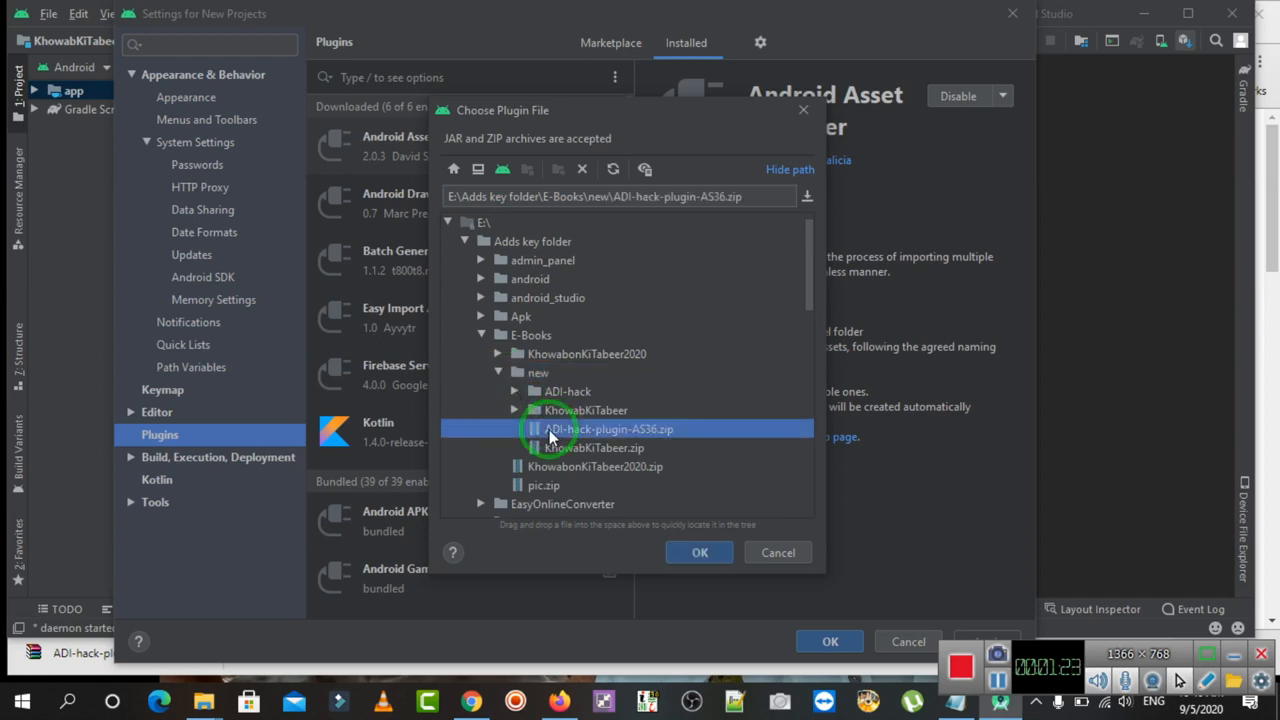
pyautogui.moveTo(530, 448)
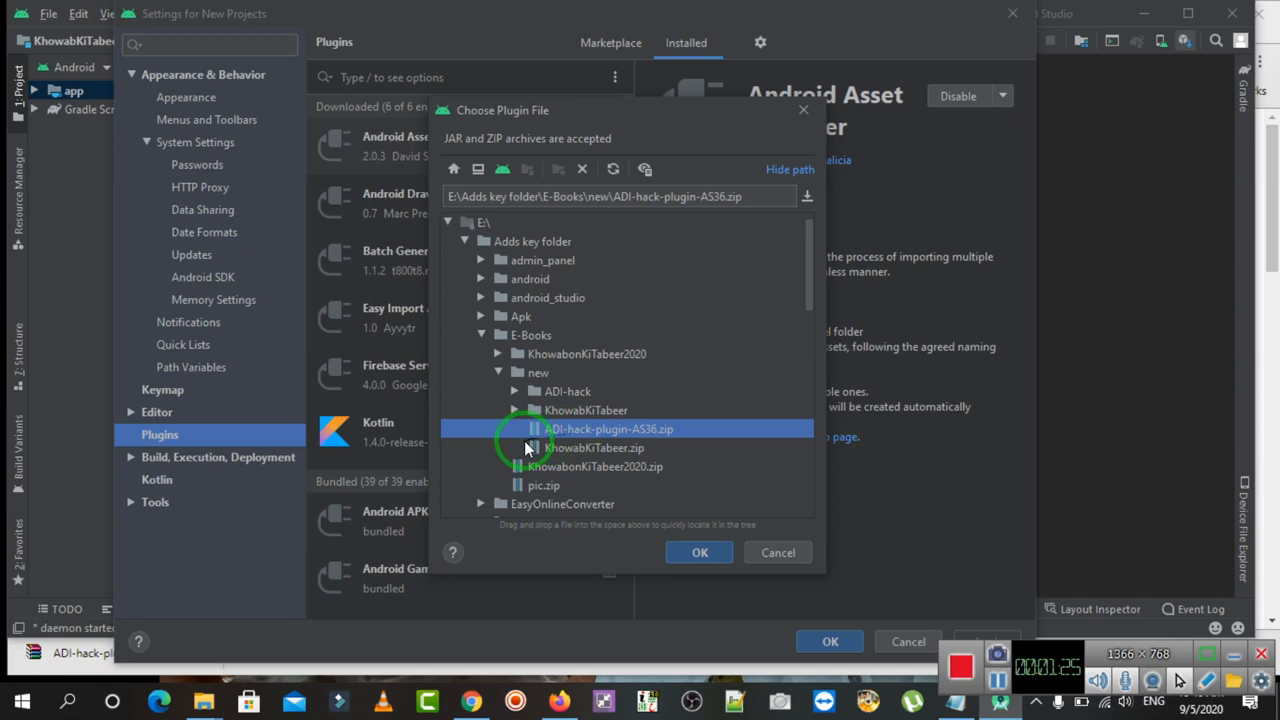
pyautogui.moveTo(610, 448)
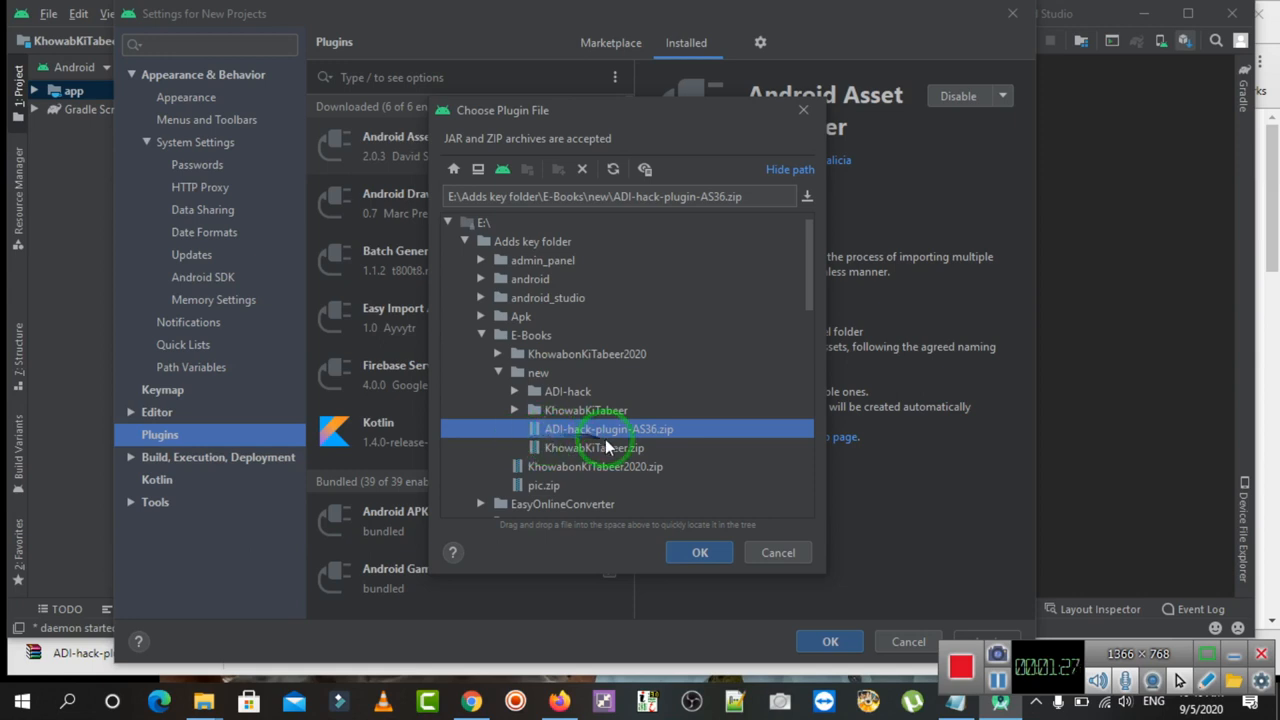
pyautogui.moveTo(700, 552)
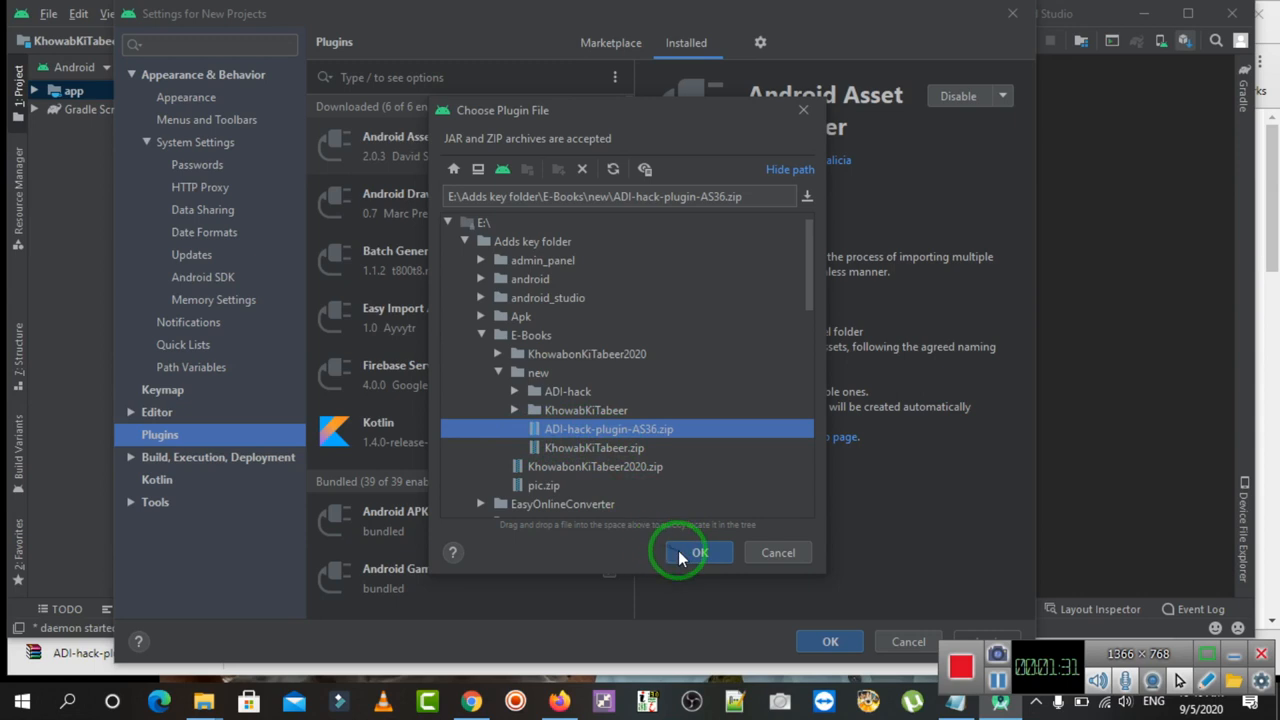
# Confirm installing the Android Drawable Importer archive and restart the IDE to activate it.
pyautogui.click(700, 552)
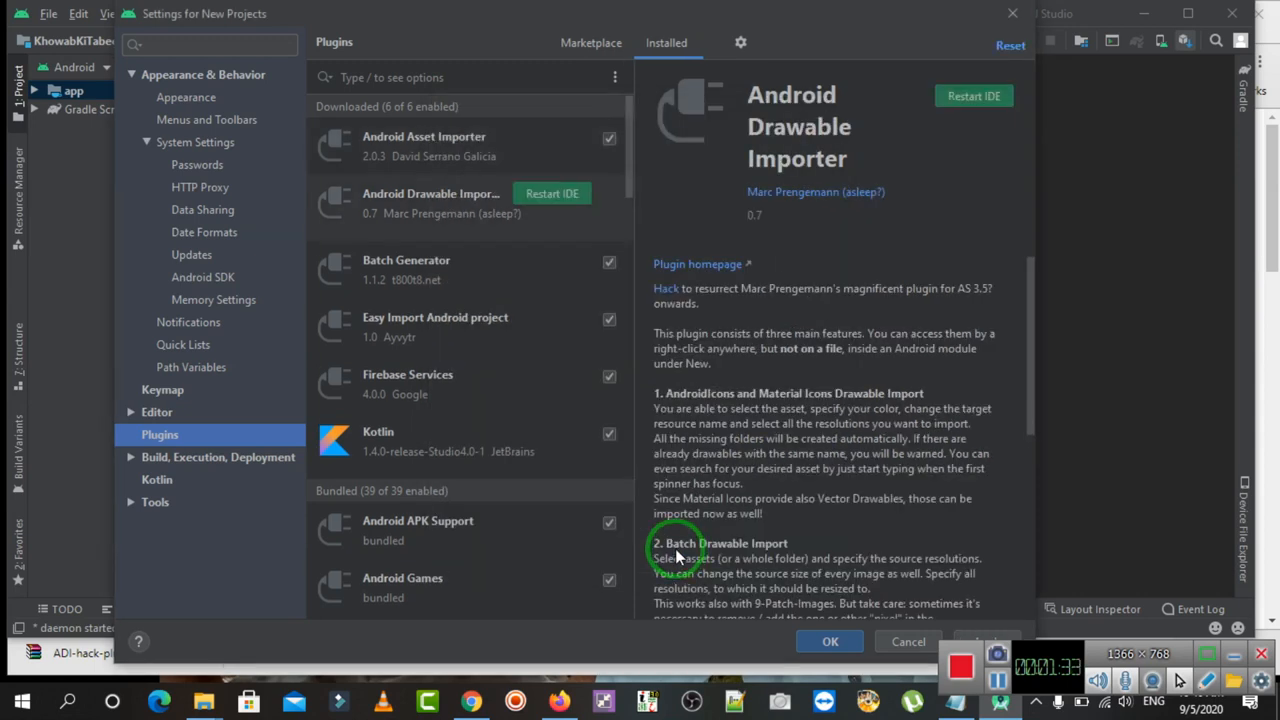
pyautogui.moveTo(436, 212)
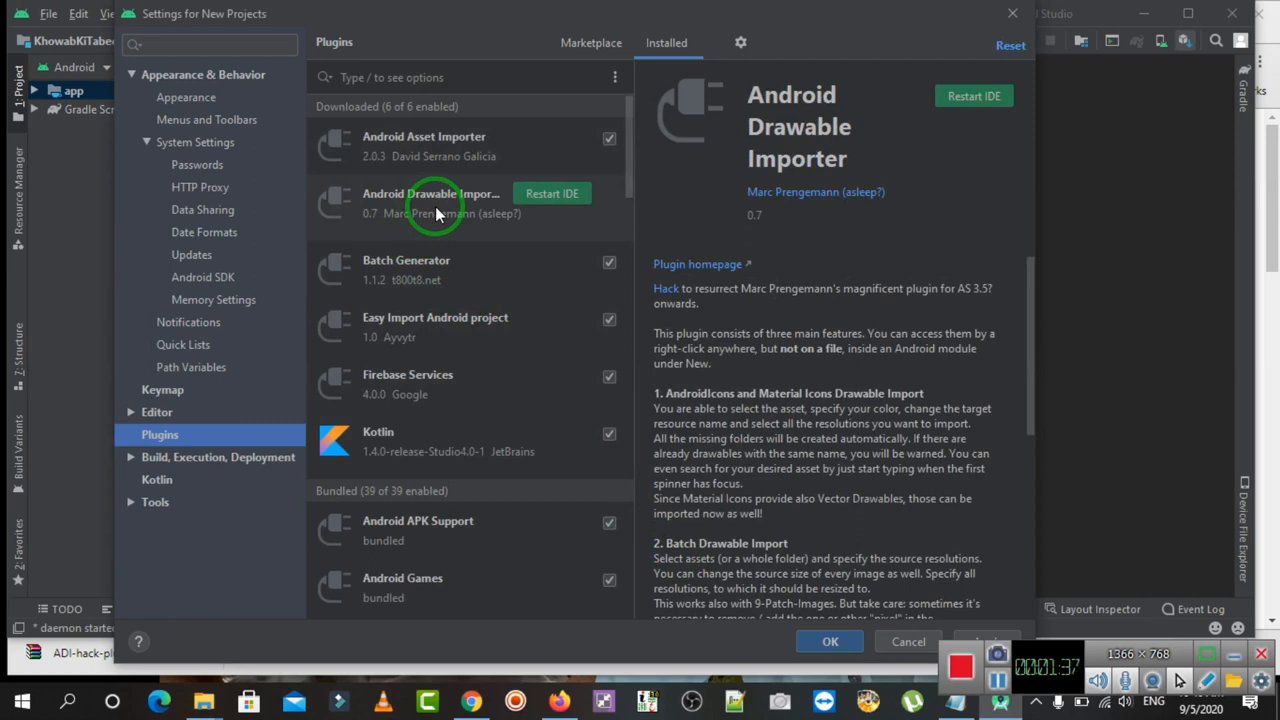
pyautogui.moveTo(536, 210)
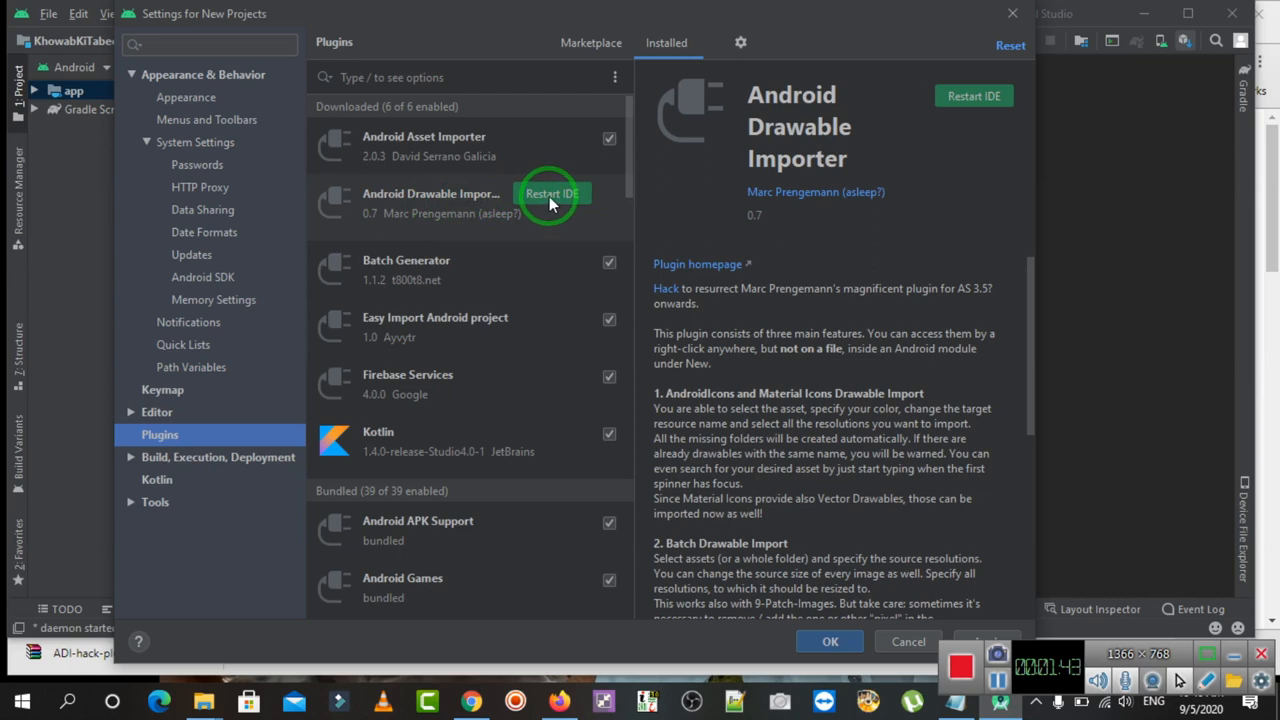
pyautogui.click(552, 192)
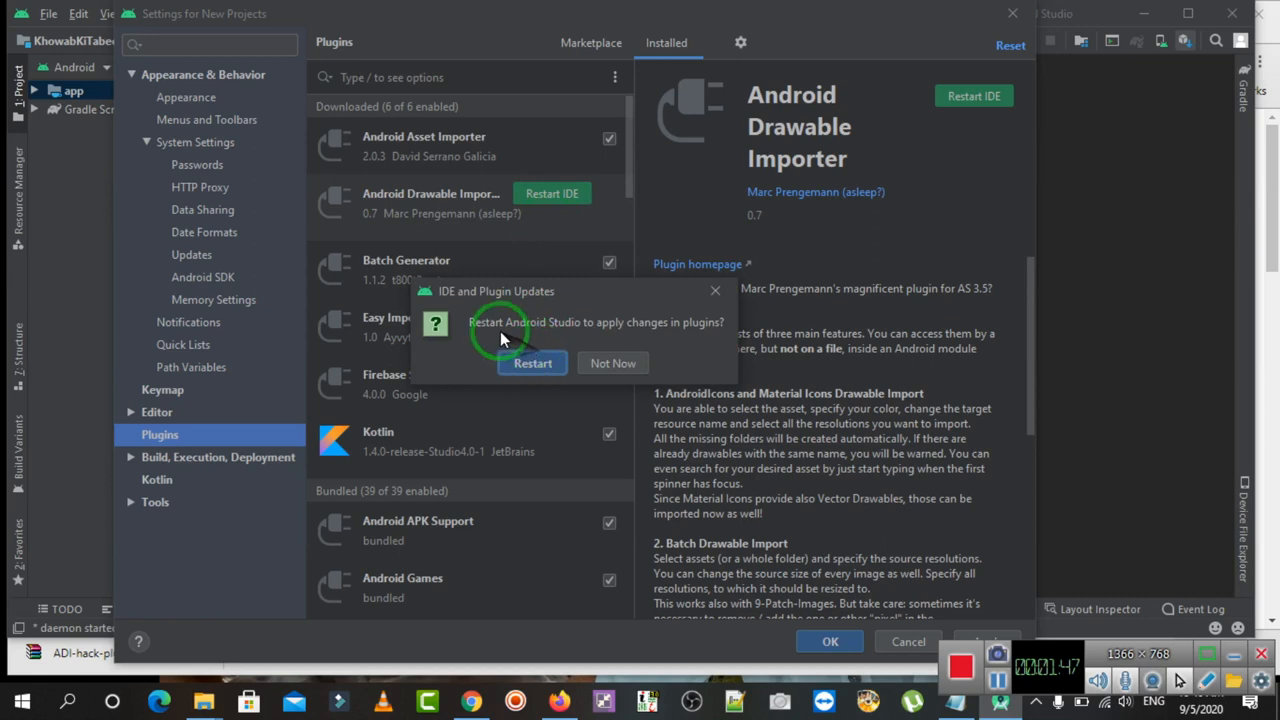
pyautogui.moveTo(584, 330)
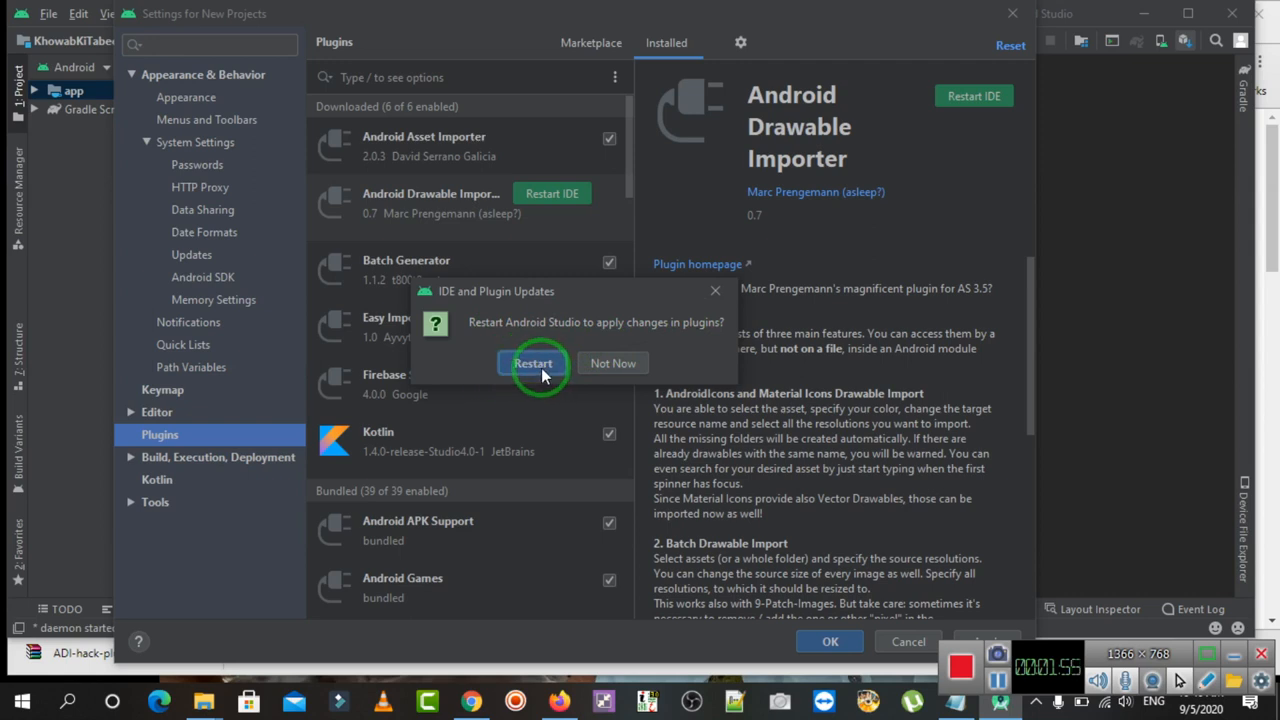
pyautogui.click(532, 364)
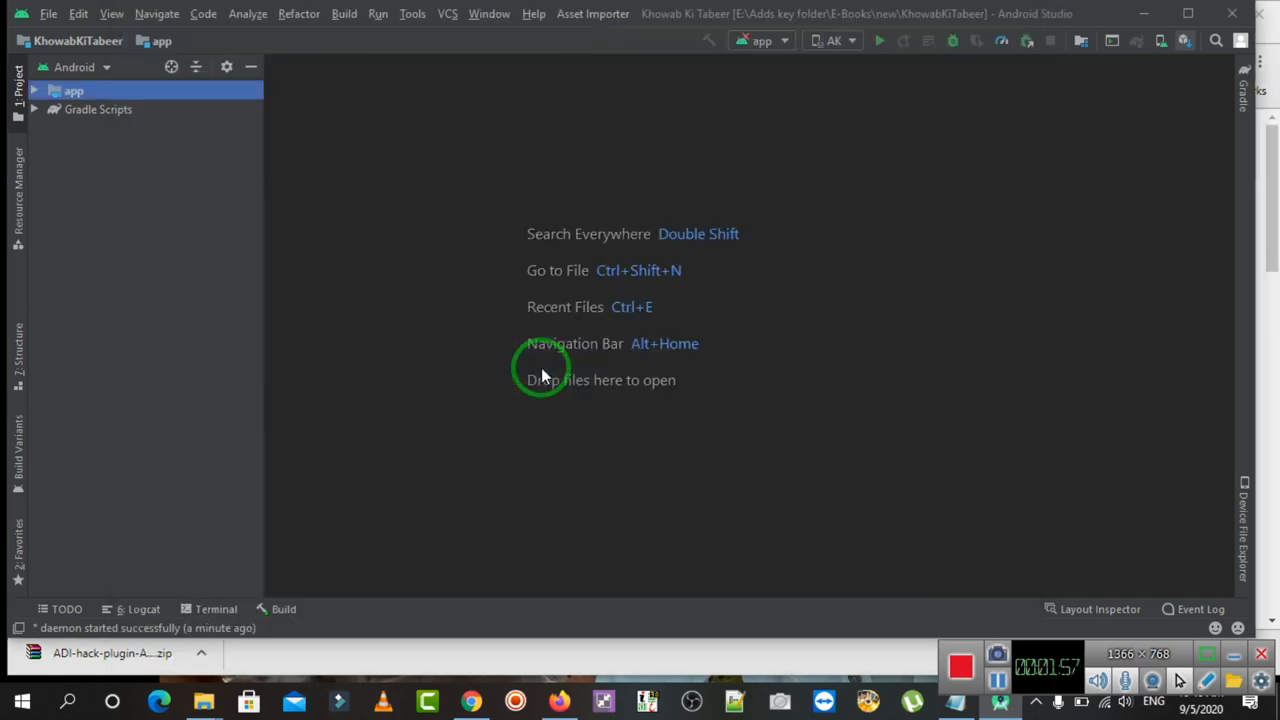
# Wait while Android Studio relaunches and reloads the KhowabKiTabeer project.
pyautogui.click(480, 700)
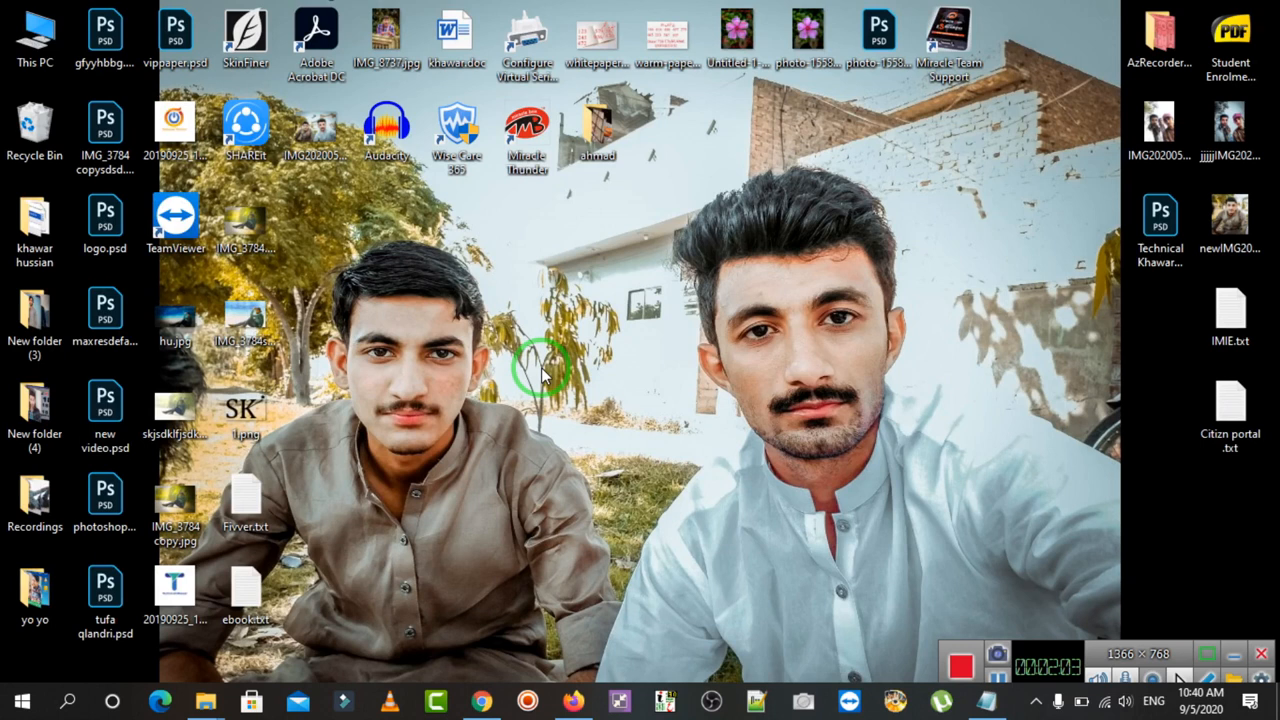
pyautogui.moveTo(940, 456)
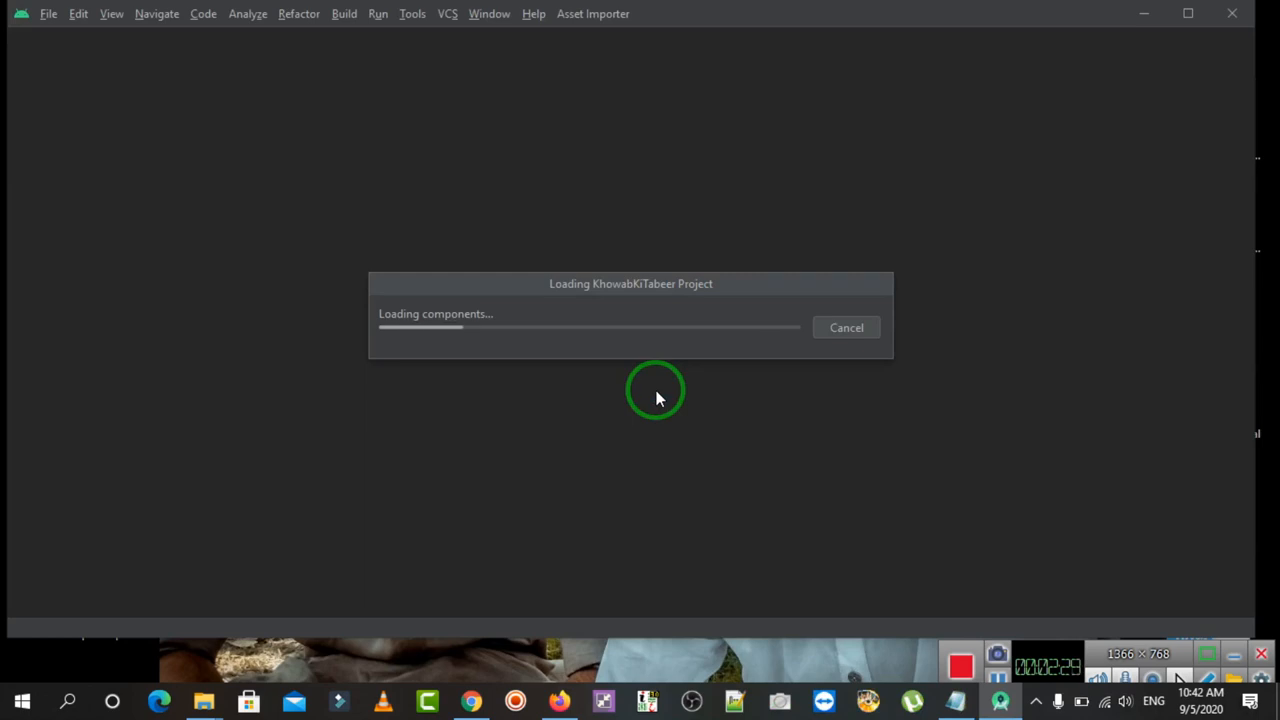
pyautogui.moveTo(596, 384)
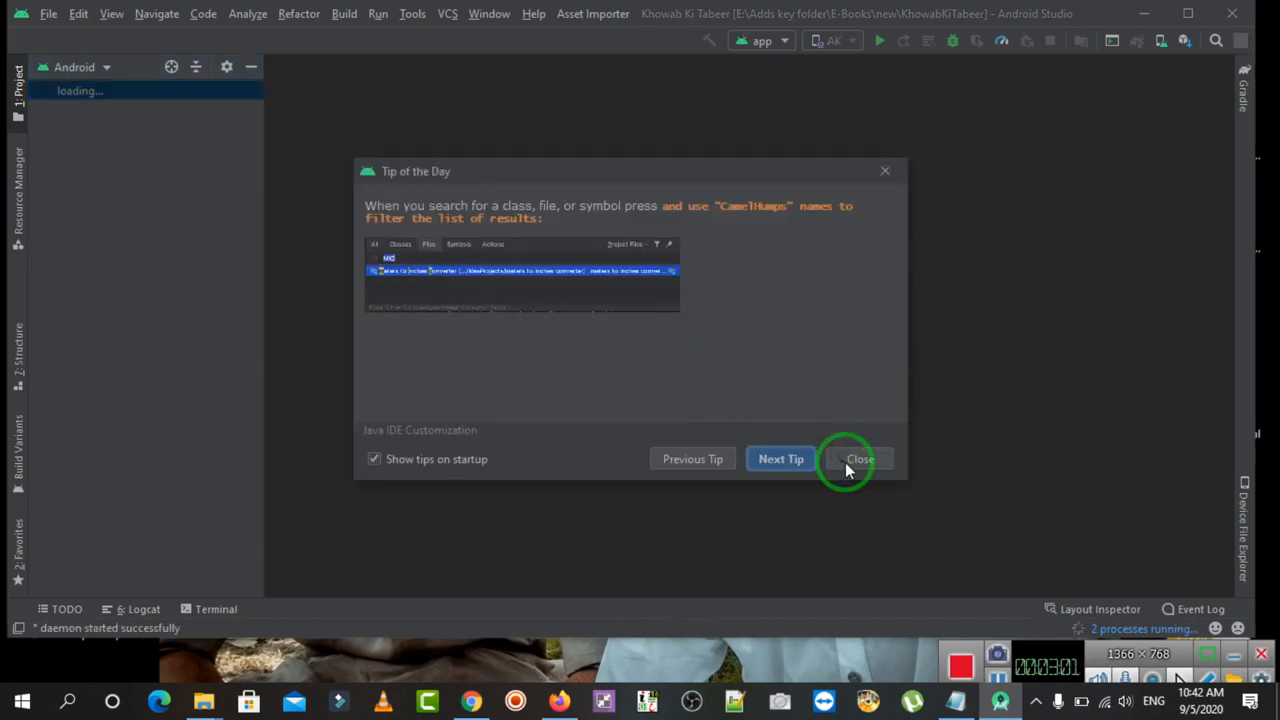
# Dismiss the Tip of the Day to reveal the project tree with app and Gradle Scripts.
pyautogui.click(860, 458)
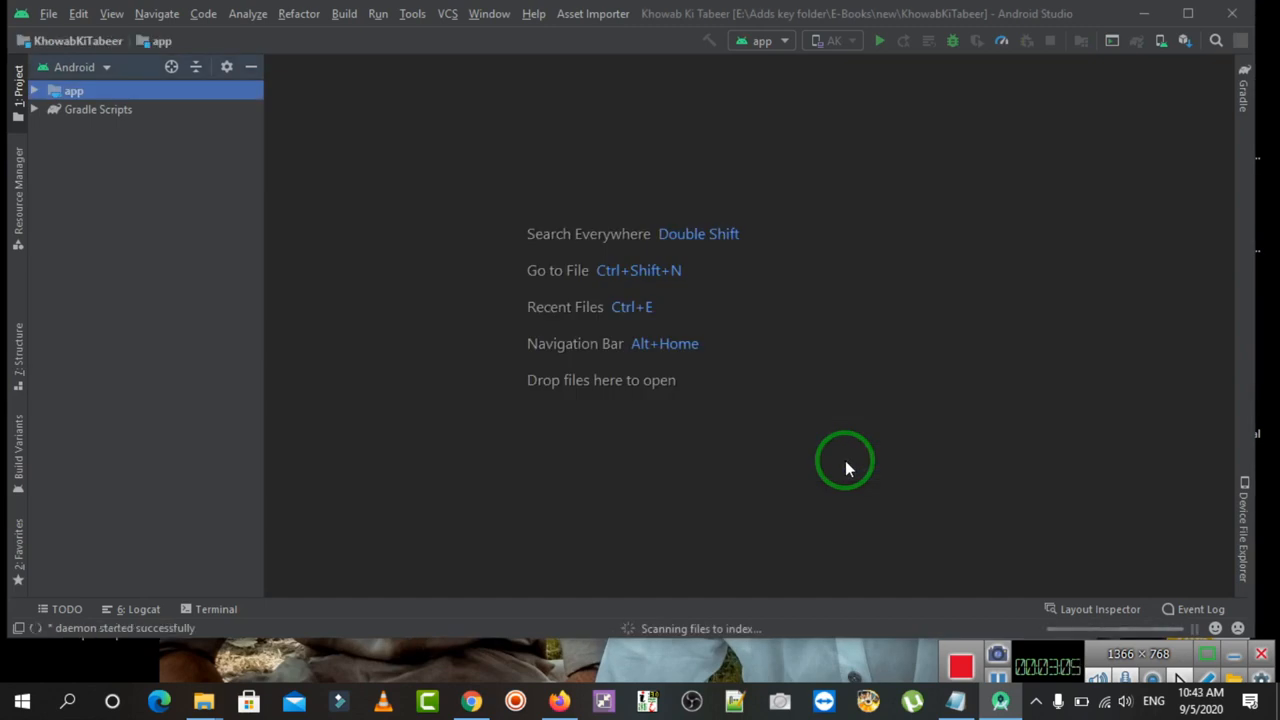
pyautogui.moveTo(308, 418)
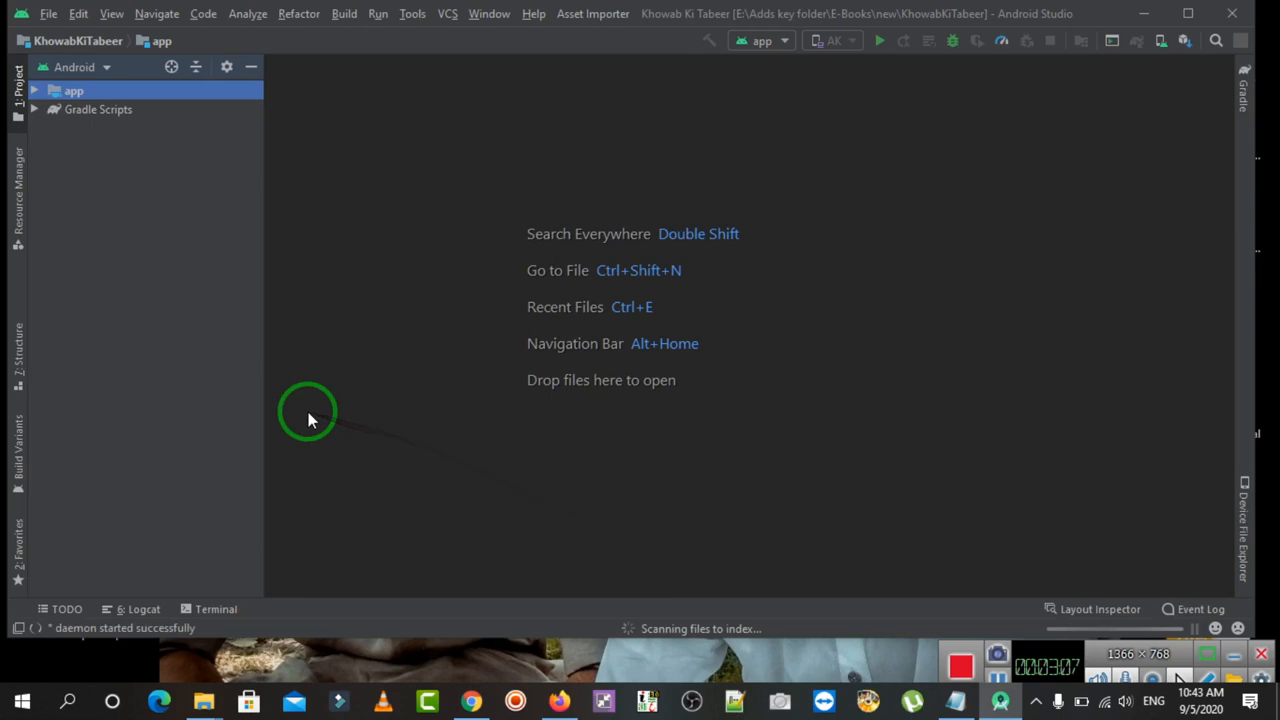
pyautogui.moveTo(948, 604)
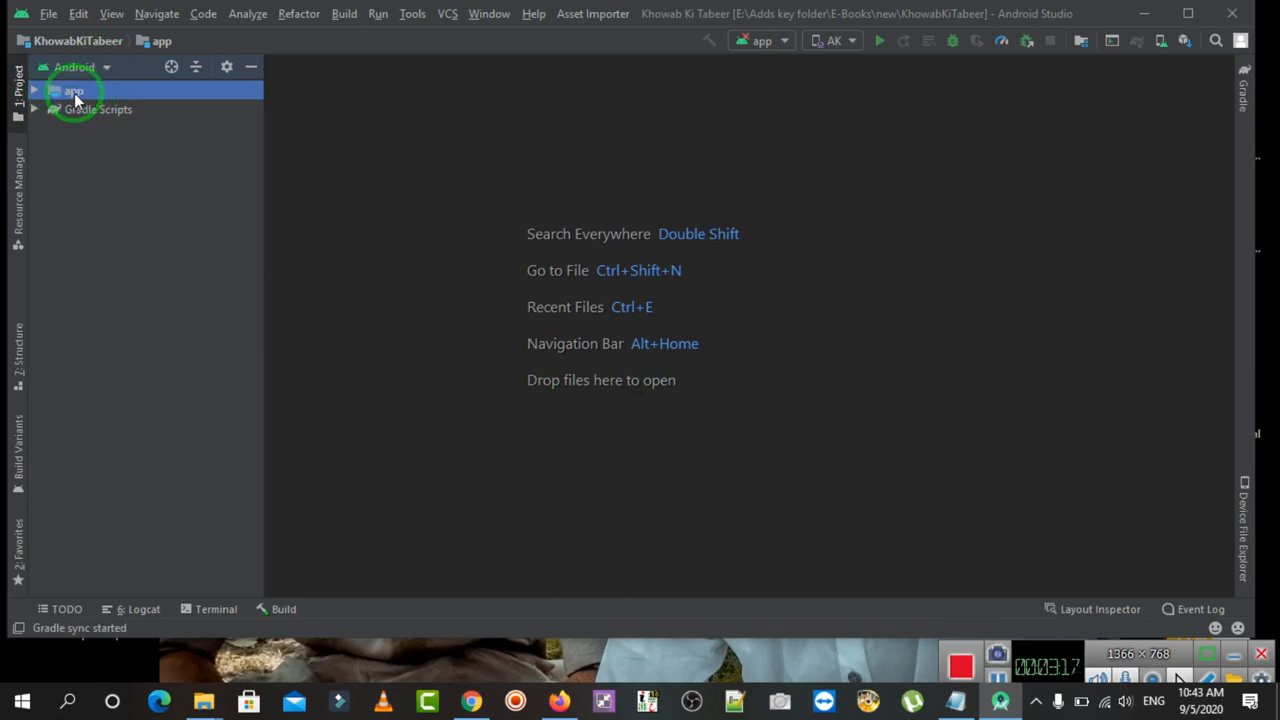
# Launch Batch Drawable Import on the app module and start adding source images.
pyautogui.rightClick(74, 92)
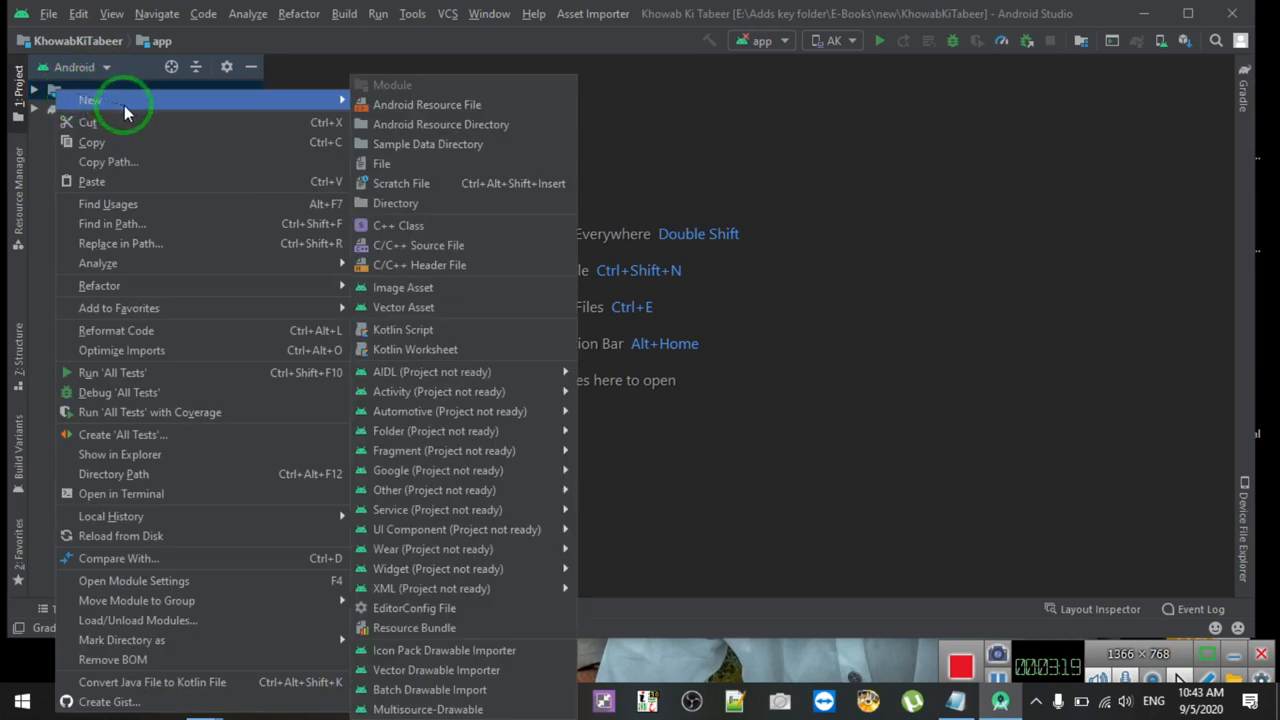
pyautogui.moveTo(440, 124)
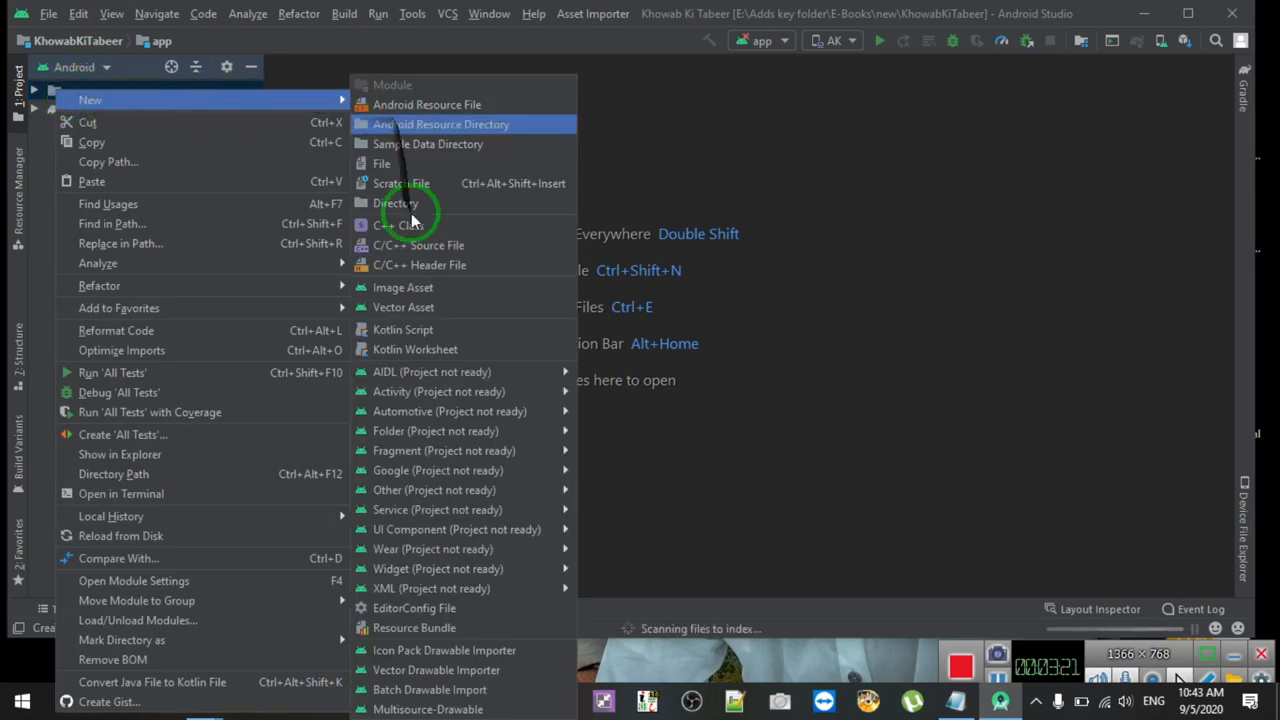
pyautogui.moveTo(428, 688)
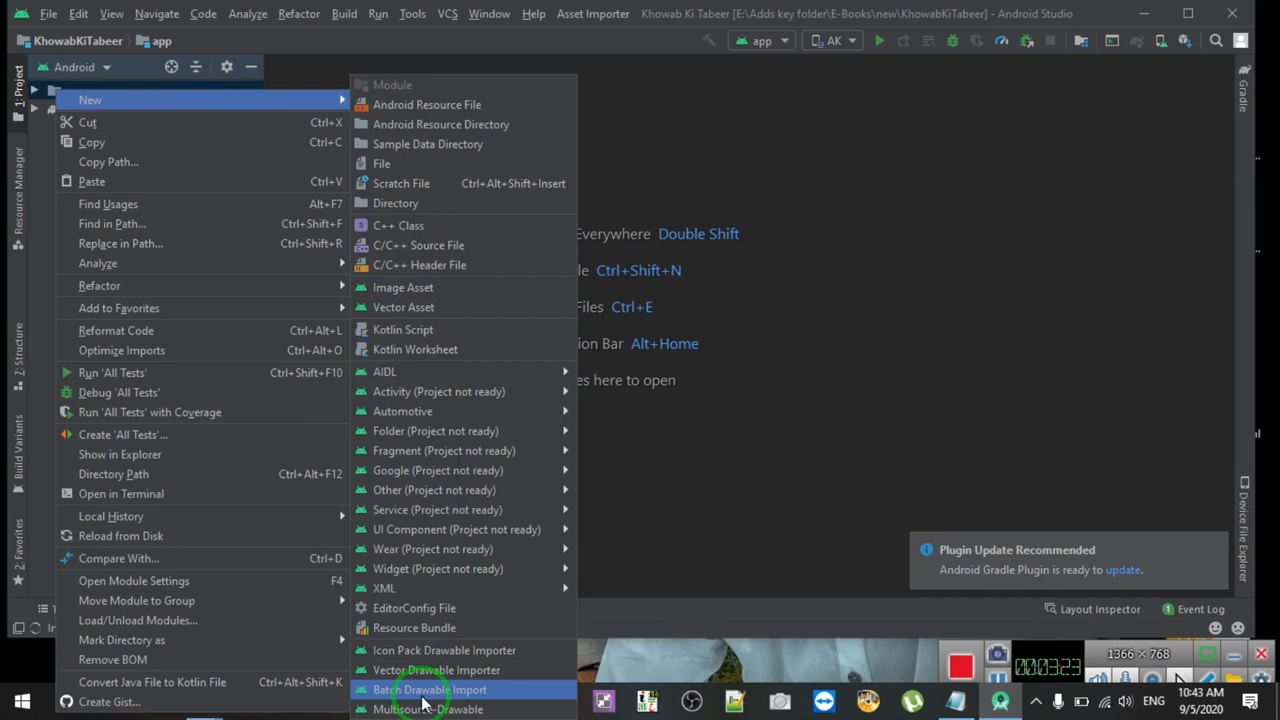
pyautogui.moveTo(444, 690)
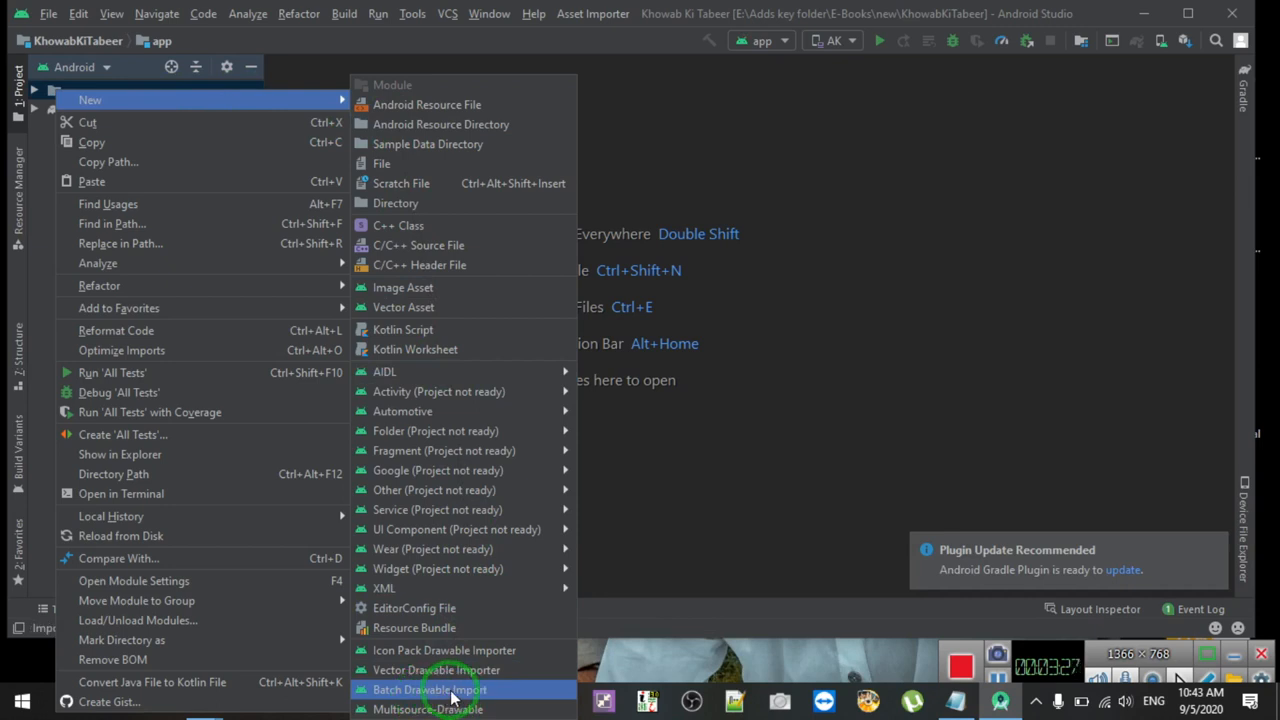
pyautogui.click(430, 688)
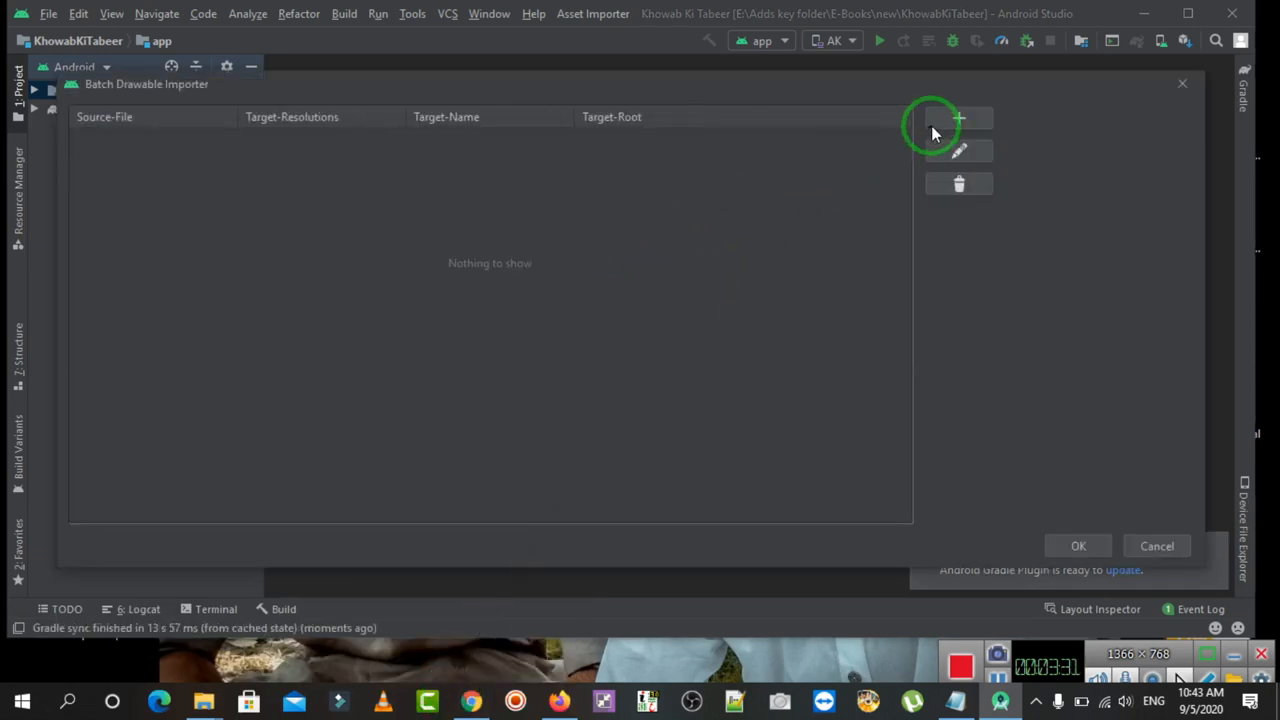
pyautogui.click(958, 116)
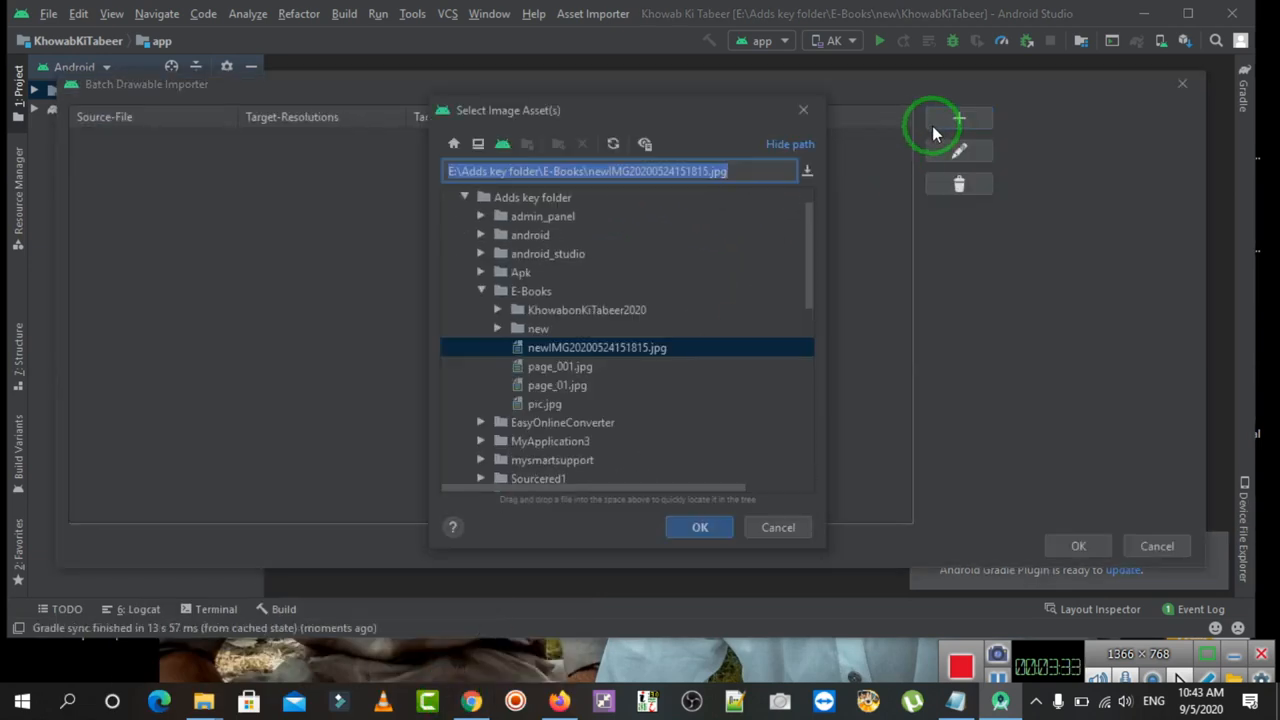